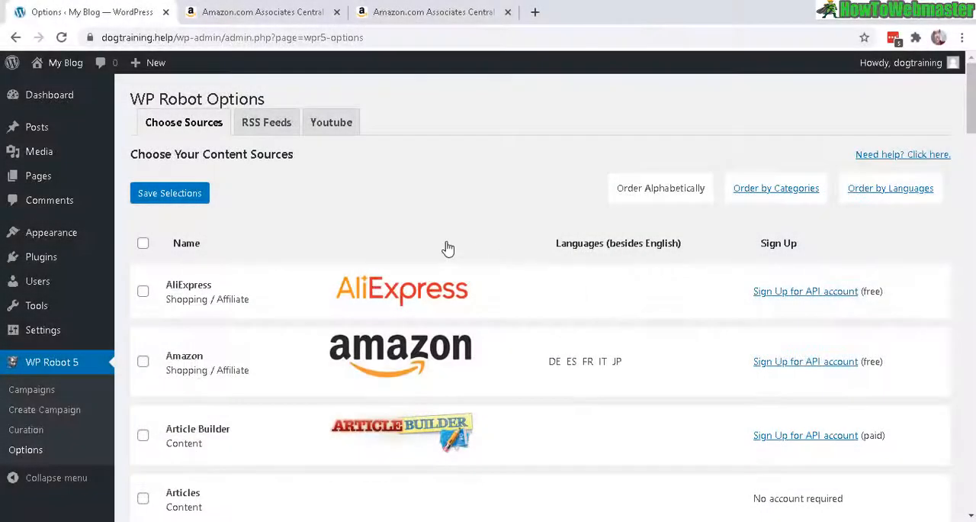
{"action": "mouse_move", "coordinate": [256, 178]}
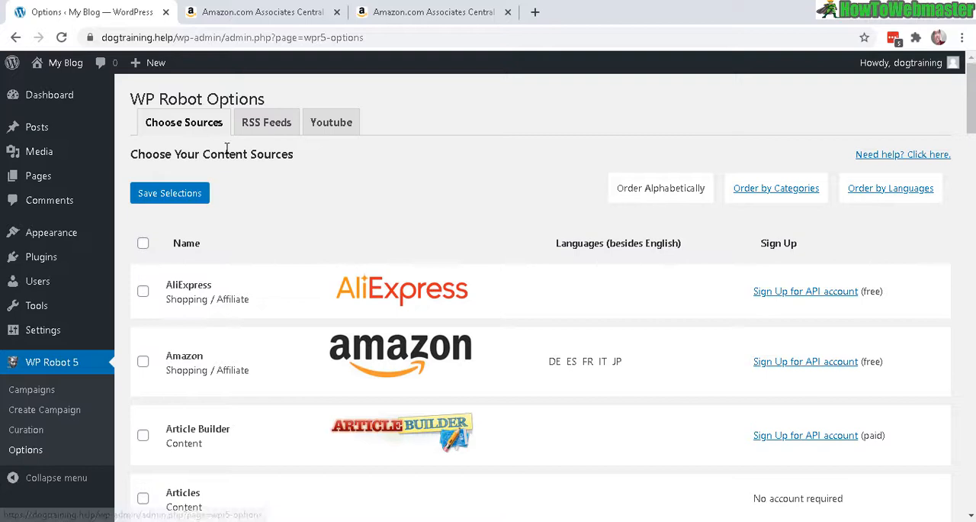
{"action": "mouse_move", "coordinate": [337, 268]}
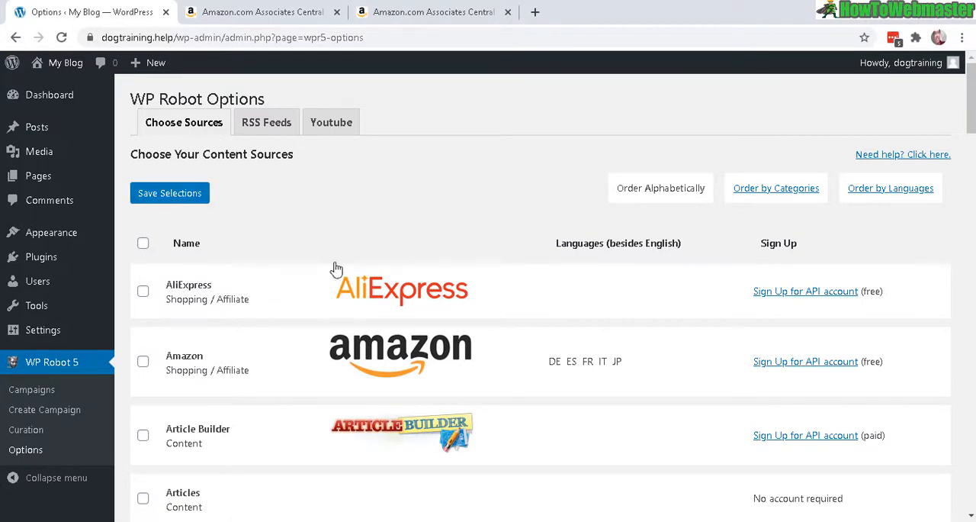
{"action": "mouse_move", "coordinate": [147, 366]}
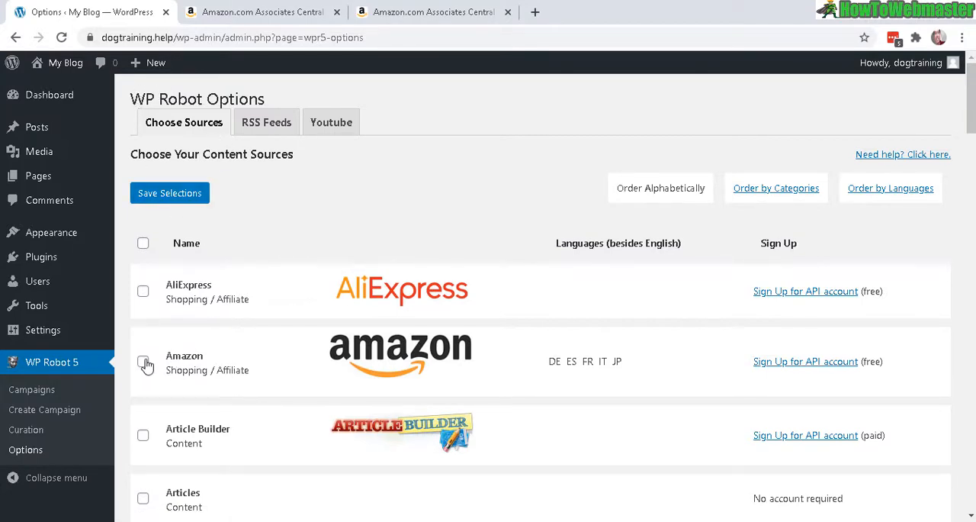
Choose Amazon as a content source and save the selection.
{"action": "left_click", "coordinate": [143, 359]}
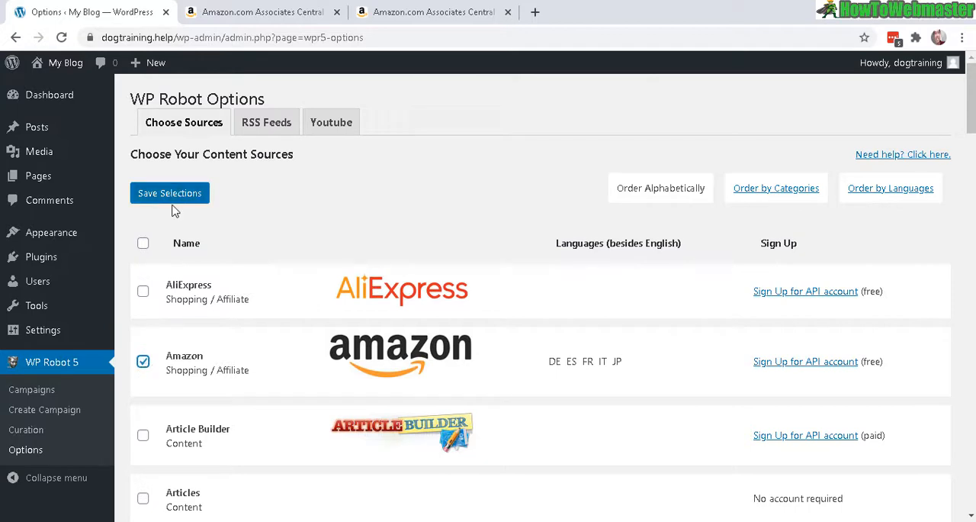
{"action": "left_click", "coordinate": [169, 194]}
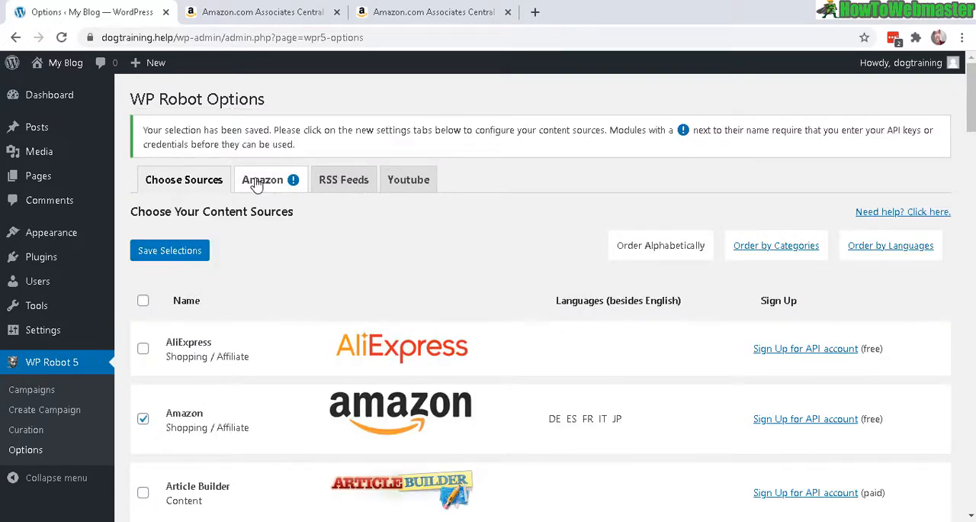
{"action": "mouse_move", "coordinate": [262, 180]}
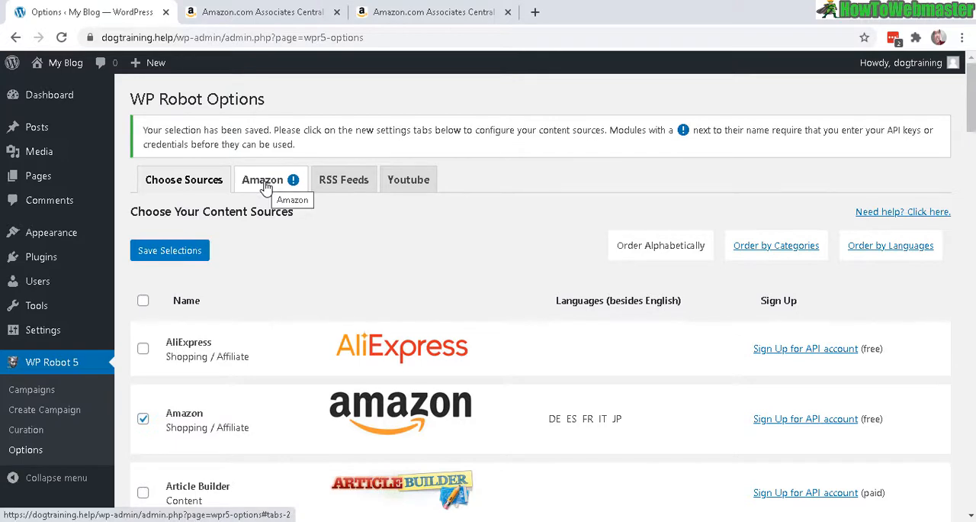
{"action": "left_click", "coordinate": [263, 180]}
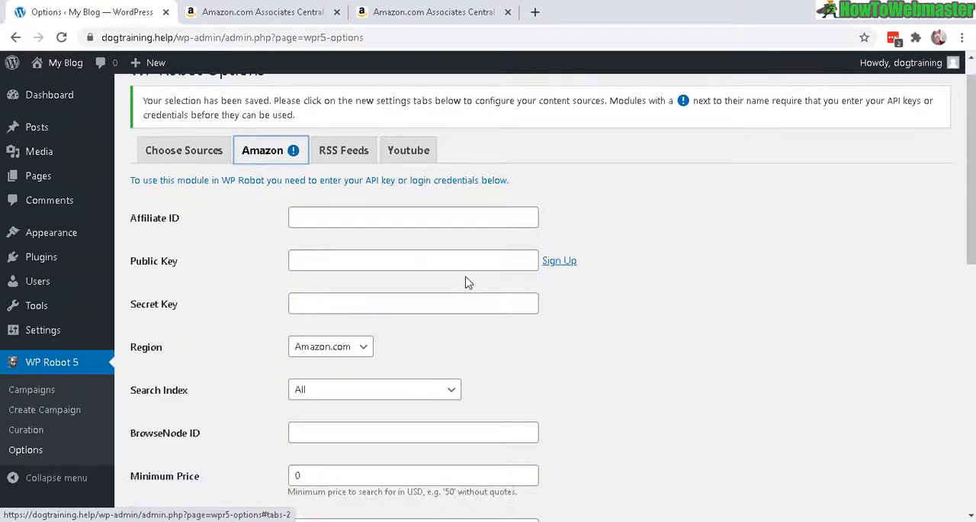
{"action": "mouse_move", "coordinate": [186, 221]}
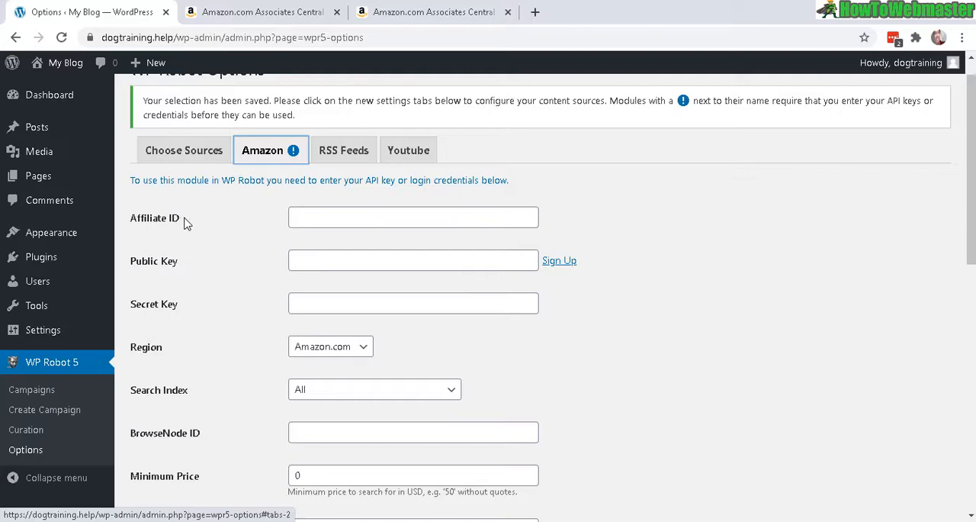
{"action": "left_click", "coordinate": [262, 12]}
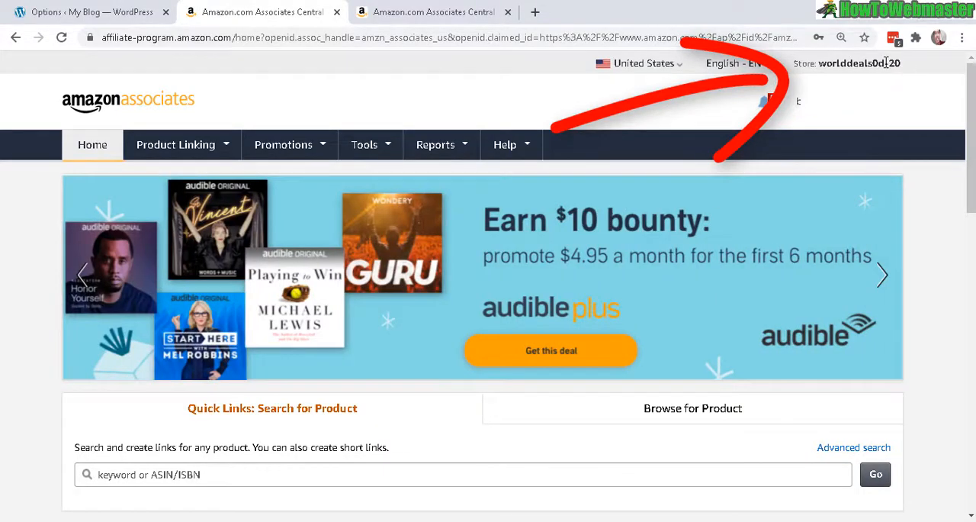
{"action": "right_click", "coordinate": [860, 63]}
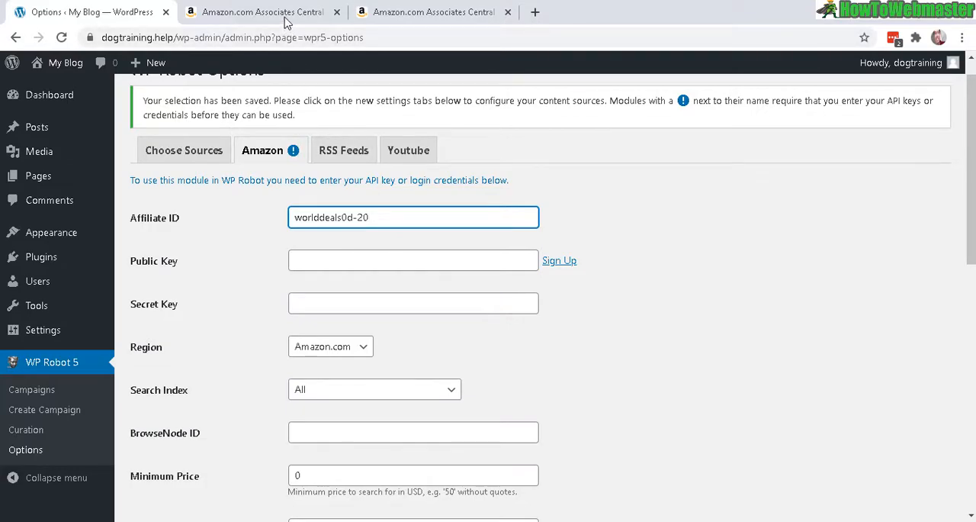
Show the Product Advertising API page in Associates Central and highlight the qualifying-sales requirement.
{"action": "left_click", "coordinate": [434, 12]}
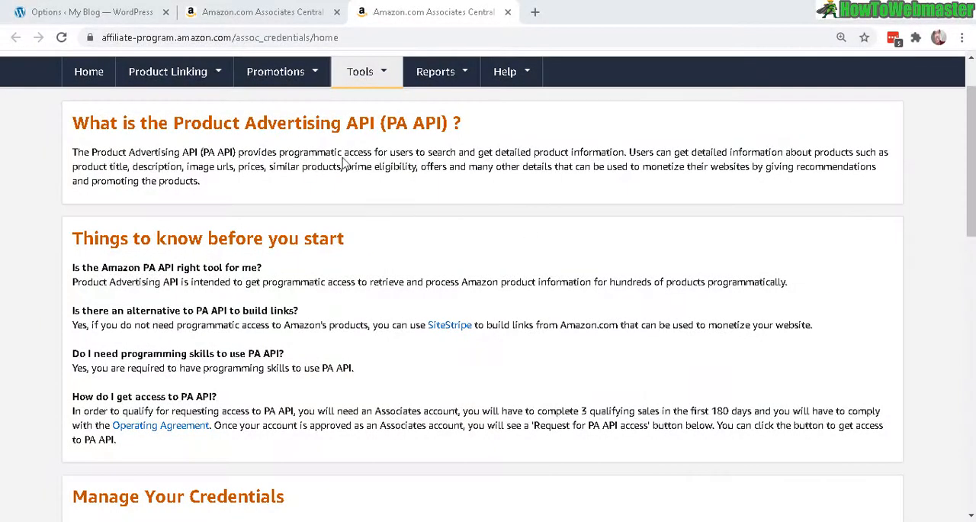
{"action": "left_click", "coordinate": [360, 70]}
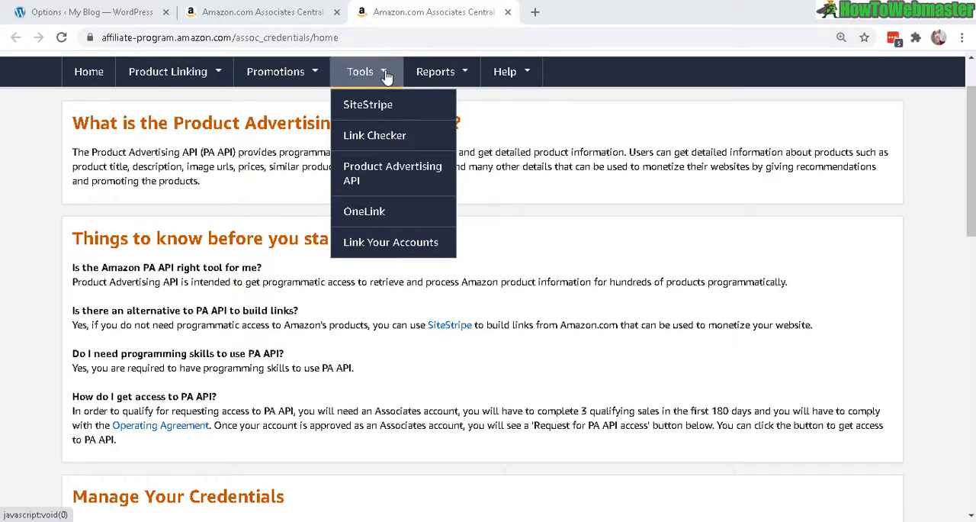
{"action": "mouse_move", "coordinate": [417, 174]}
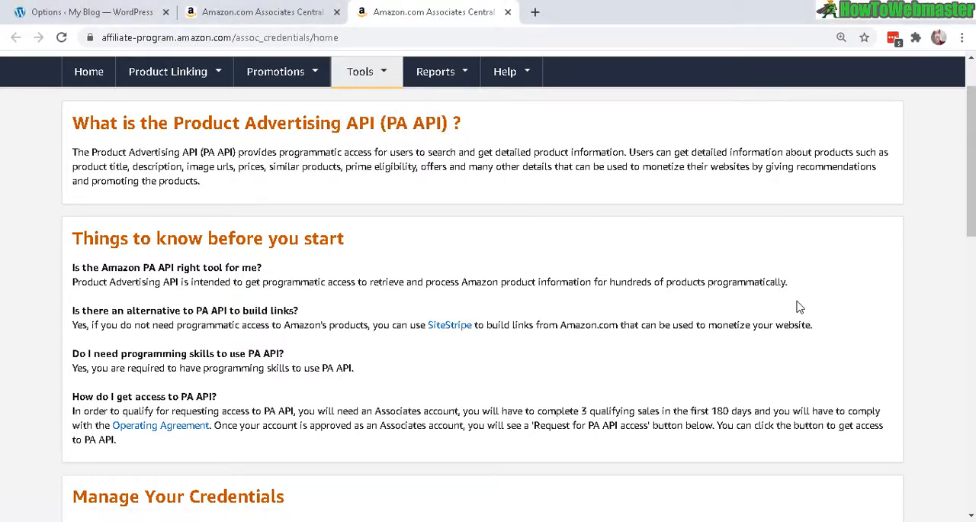
{"action": "scroll", "scroll_direction": "down", "scroll_amount": 3}
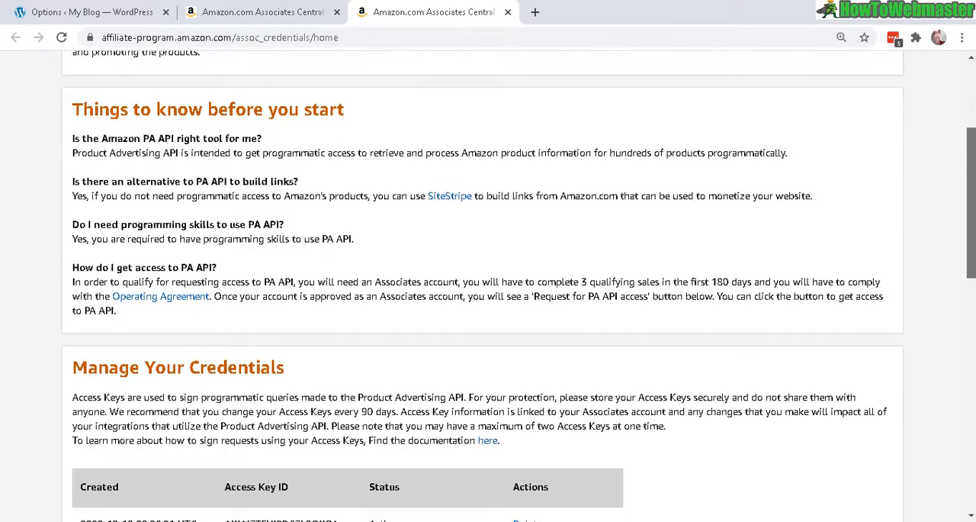
{"action": "scroll", "scroll_direction": "down", "scroll_amount": 3}
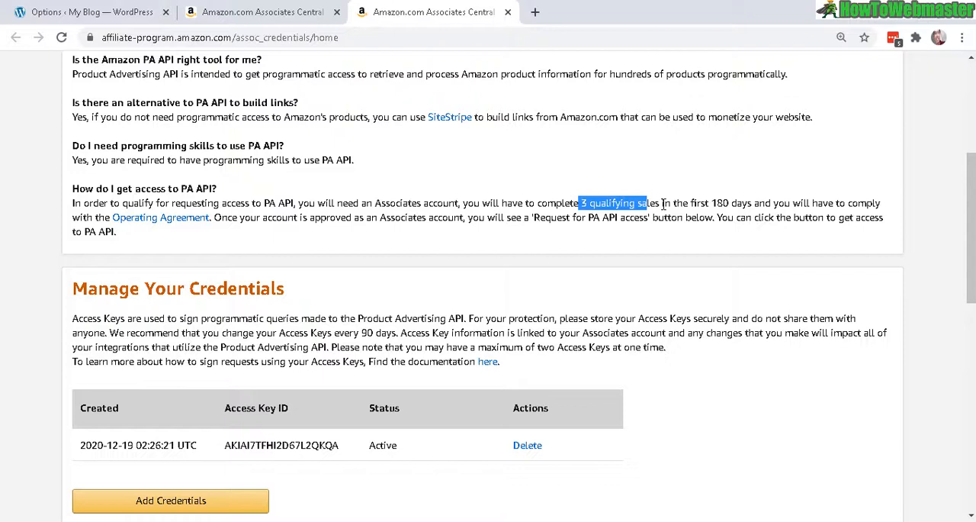
{"action": "left_click_drag", "start_coordinate": [580, 203], "coordinate": [750, 203]}
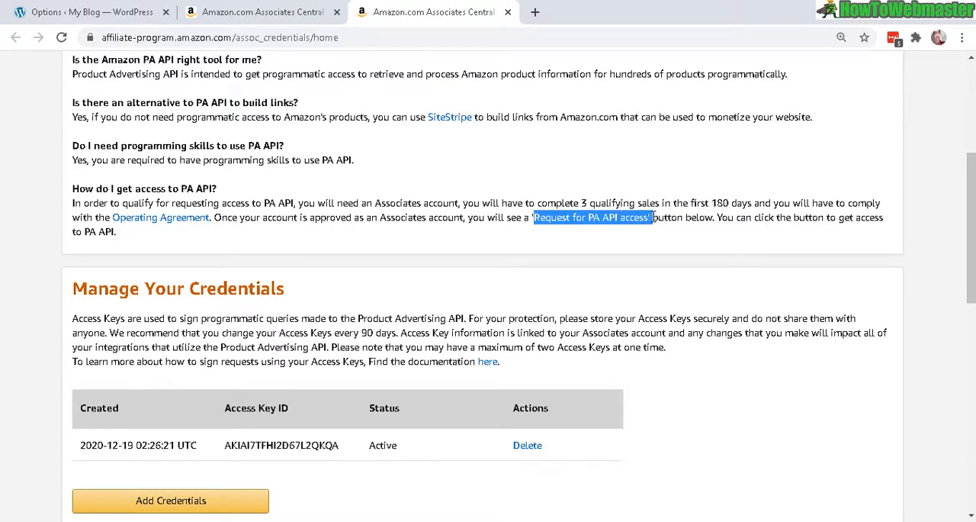
{"action": "mouse_move", "coordinate": [342, 435]}
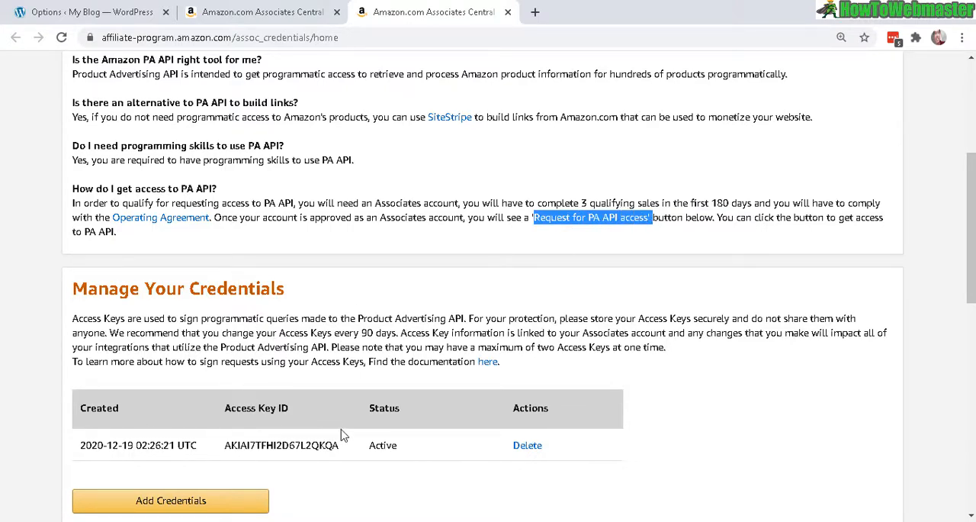
{"action": "mouse_move", "coordinate": [317, 427]}
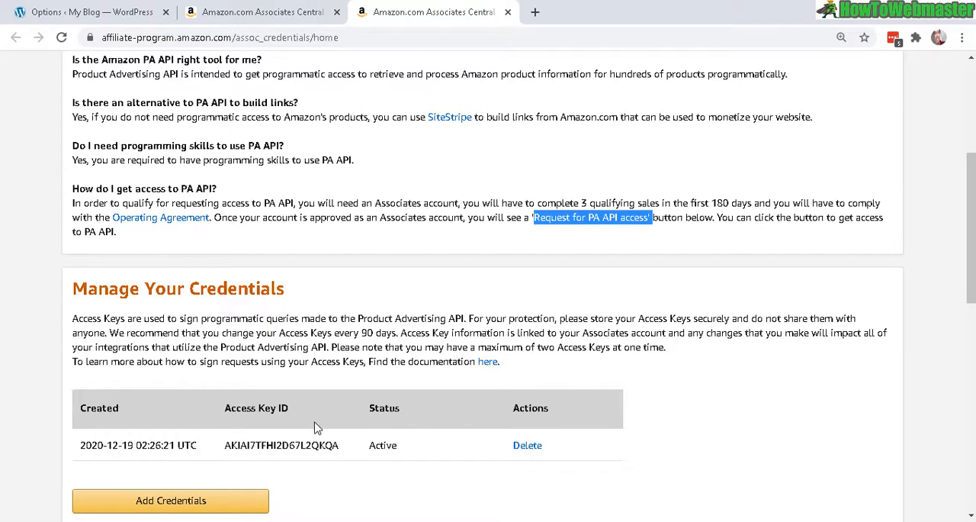
{"action": "mouse_move", "coordinate": [587, 216]}
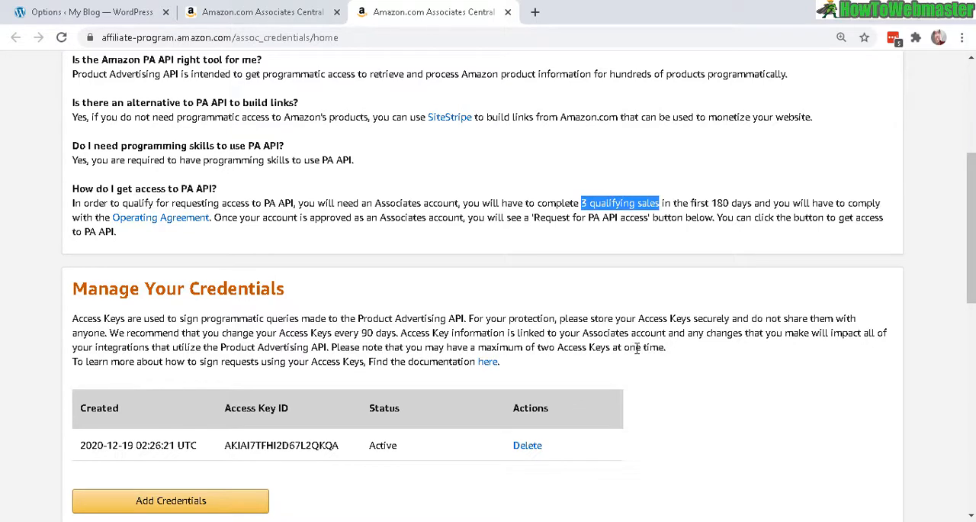
{"action": "mouse_move", "coordinate": [511, 190]}
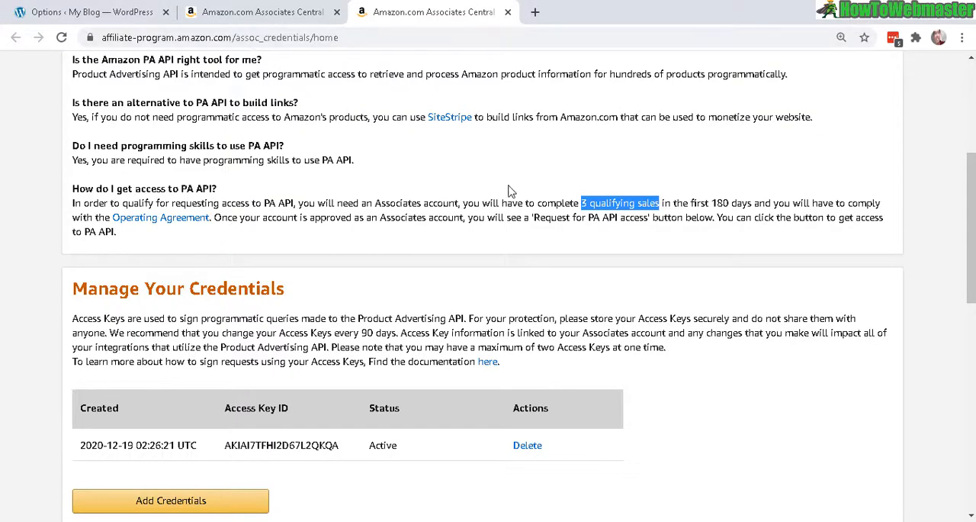
Scroll down to the Manage Your Credentials section with its one active access key.
{"action": "scroll", "scroll_direction": "down", "scroll_amount": 3}
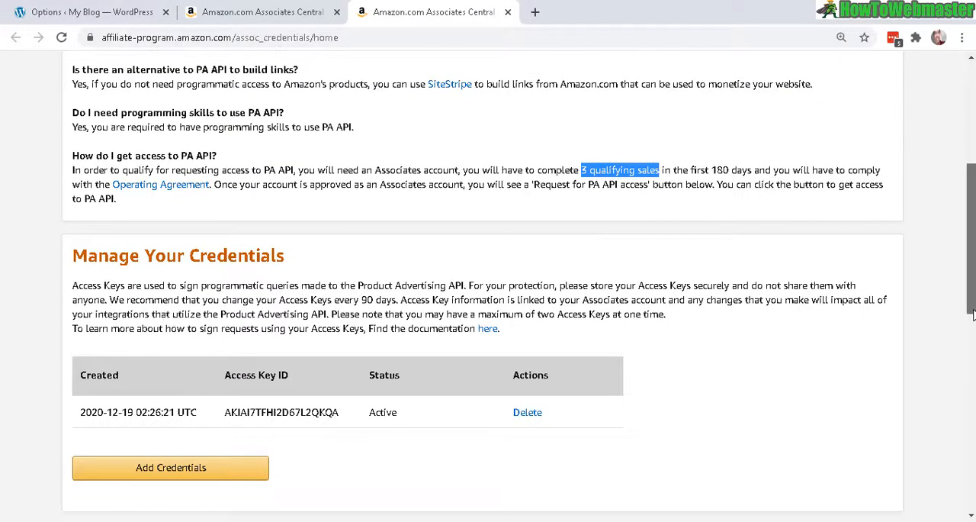
{"action": "scroll", "scroll_direction": "down", "scroll_amount": 3}
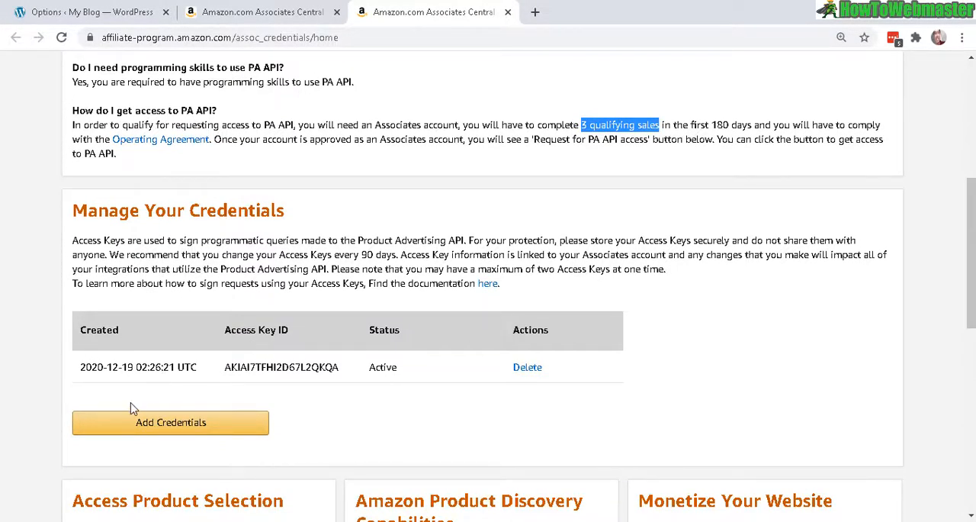
{"action": "left_click", "coordinate": [171, 421]}
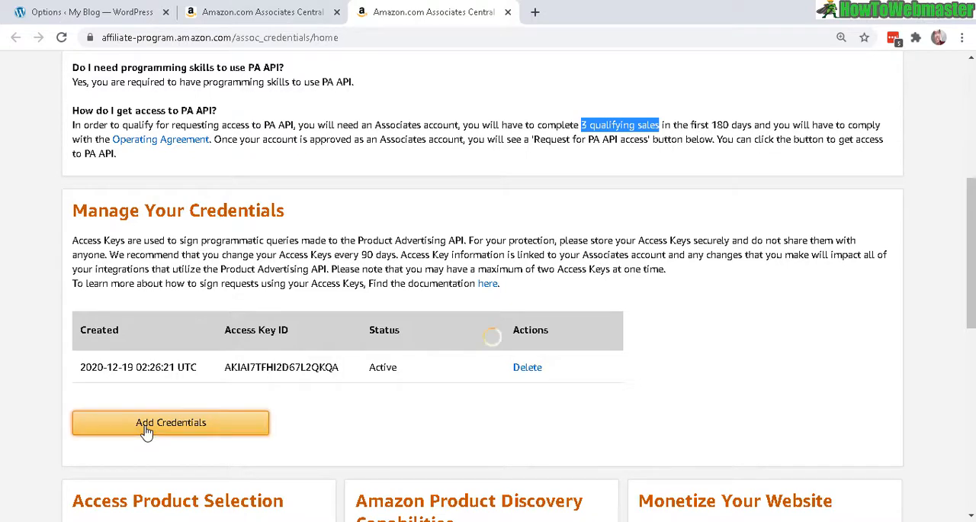
{"action": "left_click", "coordinate": [170, 421]}
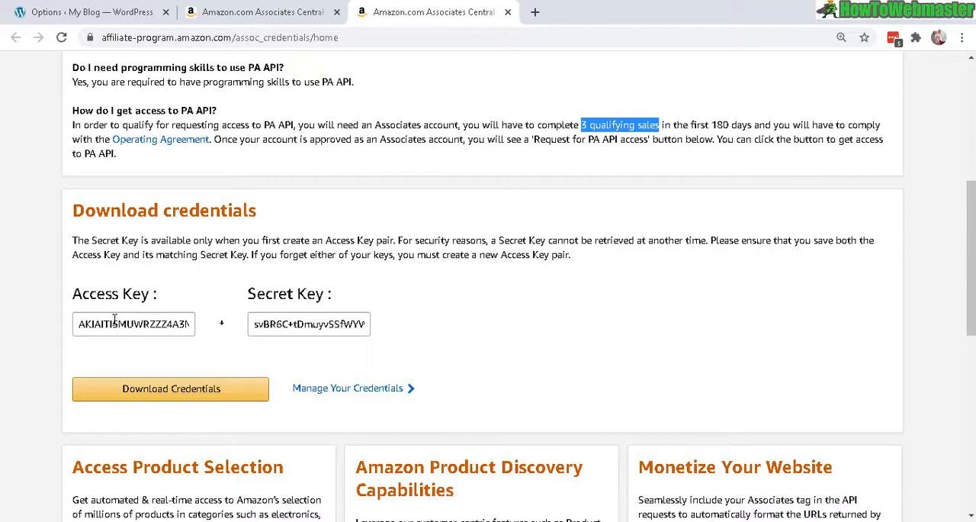
{"action": "triple_click", "coordinate": [134, 323]}
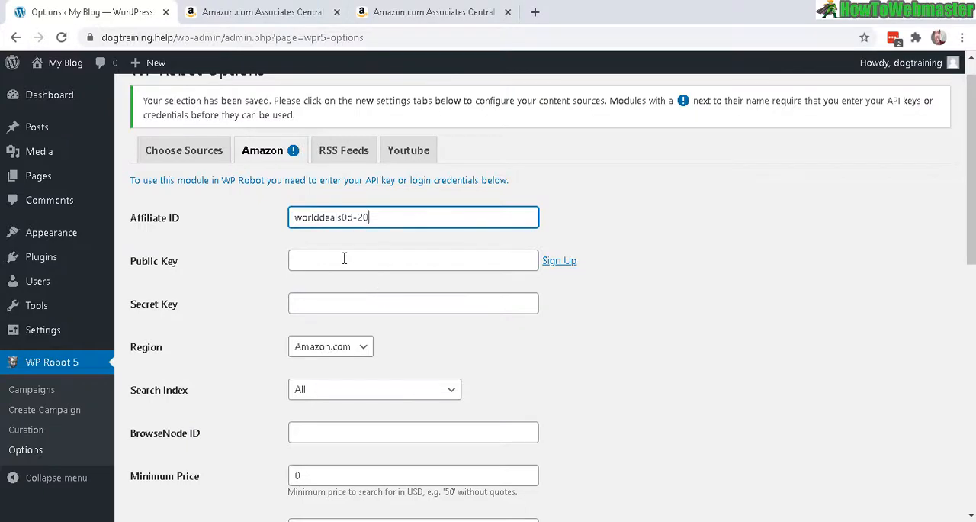
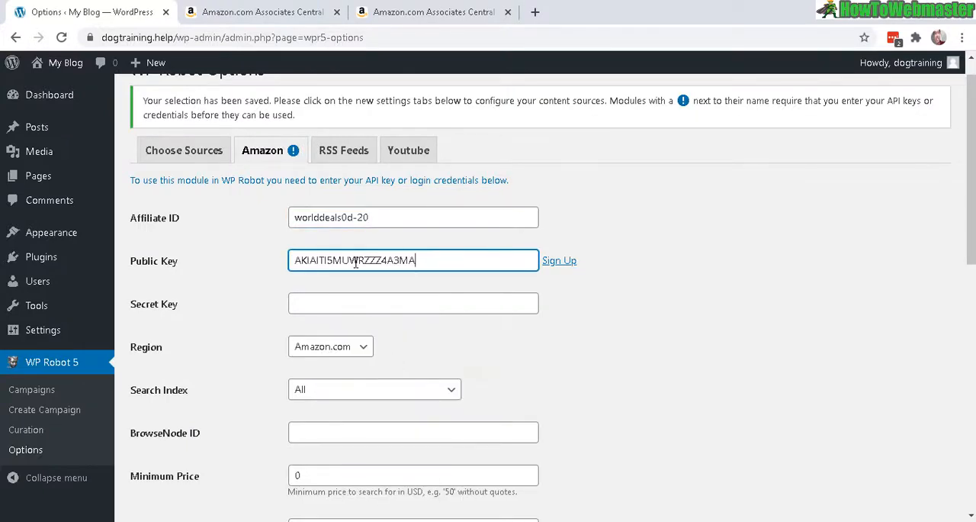
Copy the Secret Key from Associates Central into WP Robot's Secret Key field.
{"action": "left_click", "coordinate": [433, 13]}
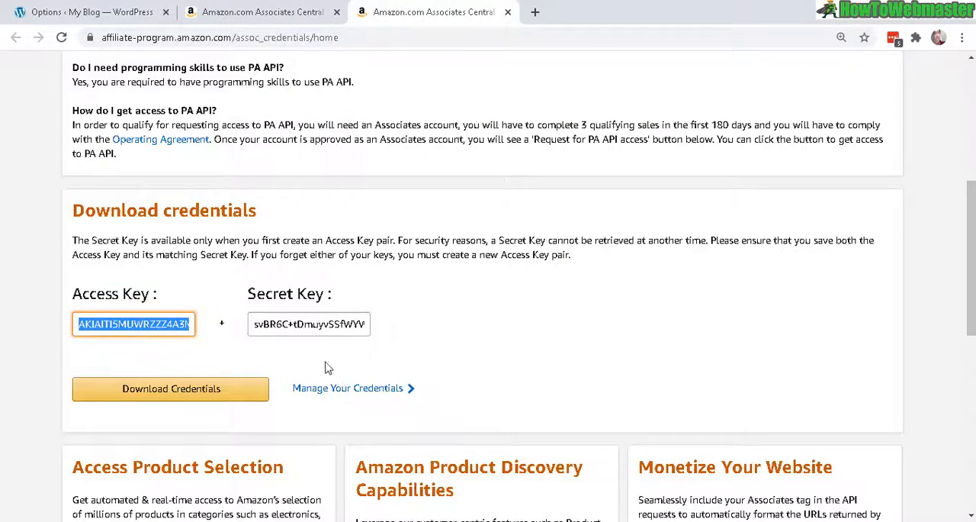
{"action": "right_click", "coordinate": [308, 324]}
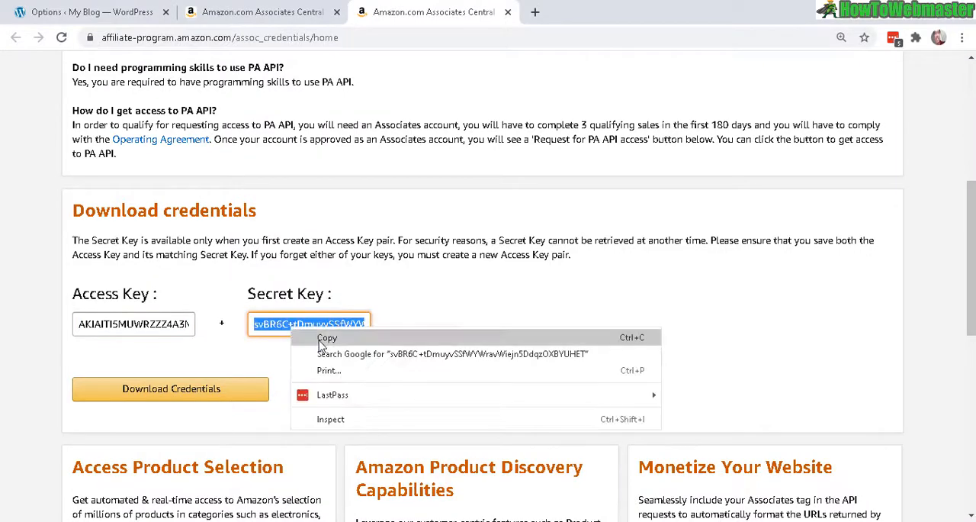
{"action": "left_click", "coordinate": [88, 12]}
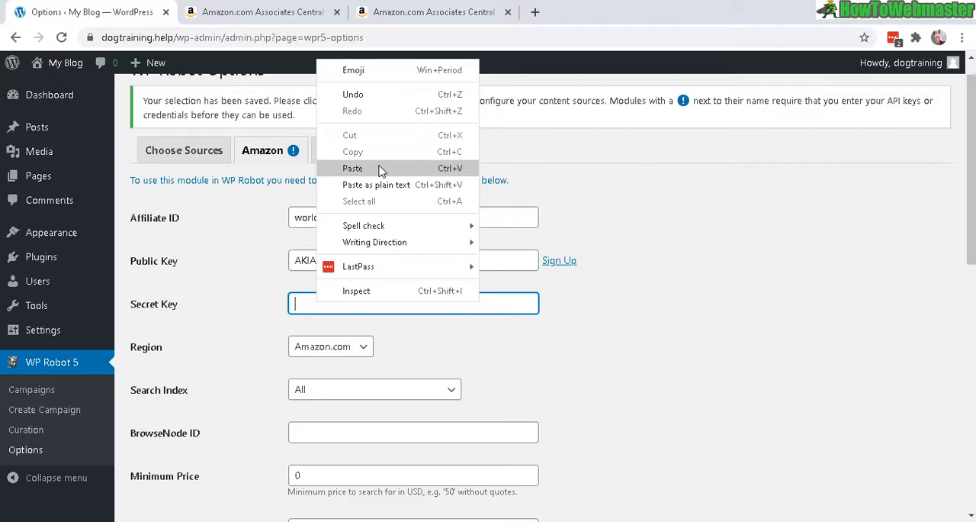
{"action": "left_click", "coordinate": [354, 167]}
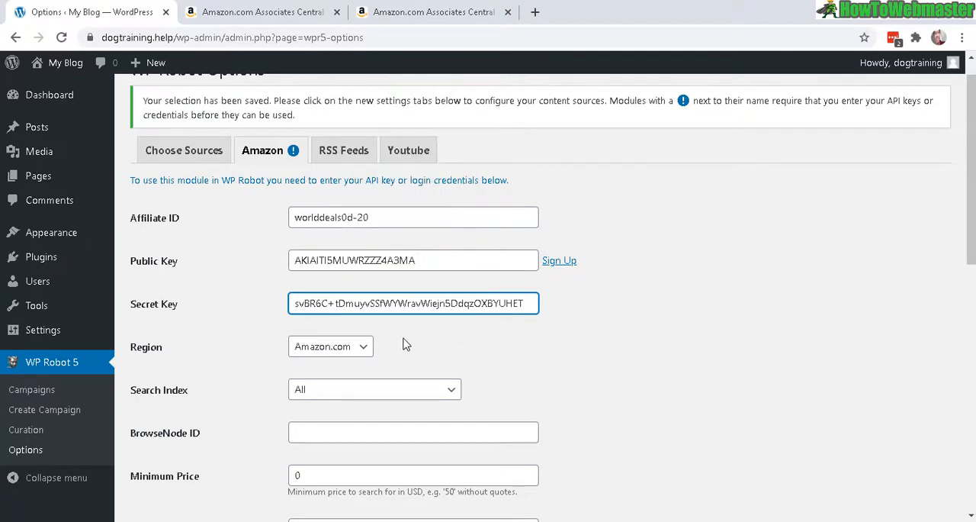
{"action": "left_click", "coordinate": [329, 347]}
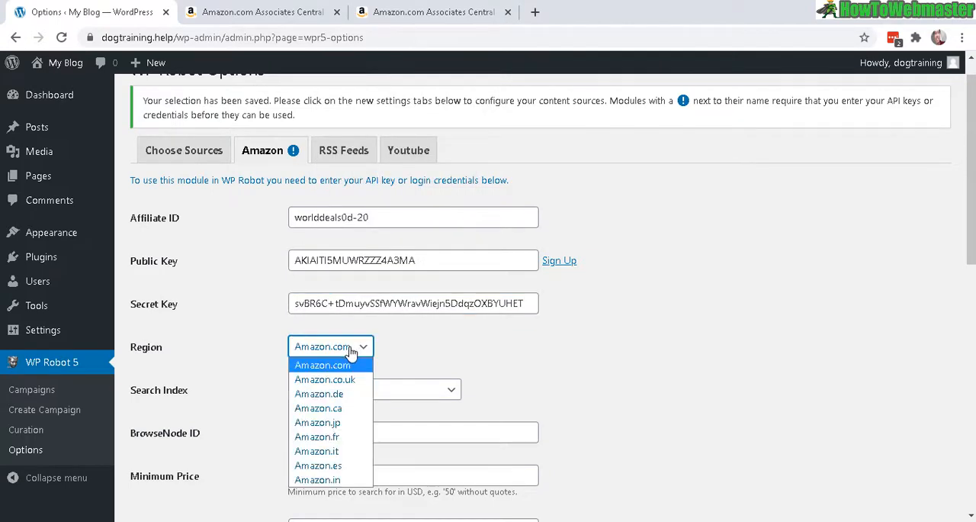
{"action": "mouse_move", "coordinate": [331, 366]}
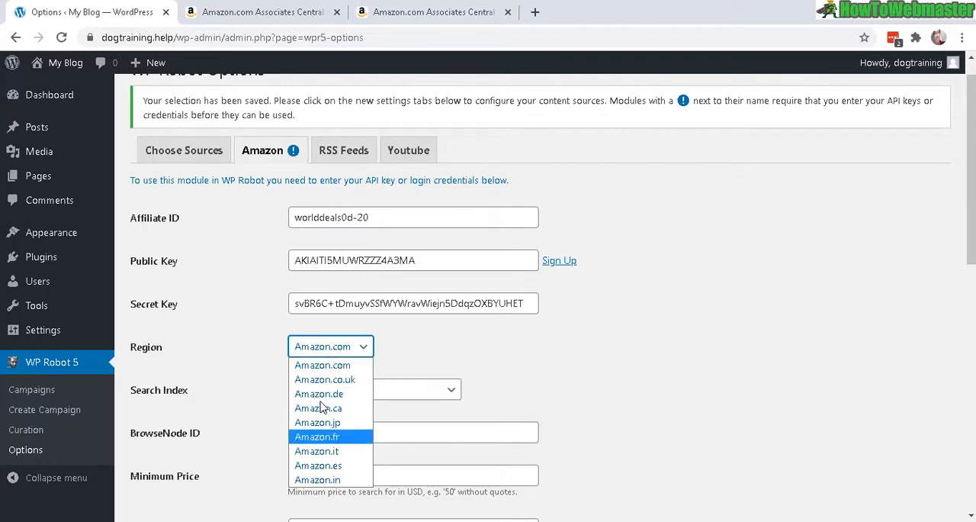
{"action": "mouse_move", "coordinate": [322, 365]}
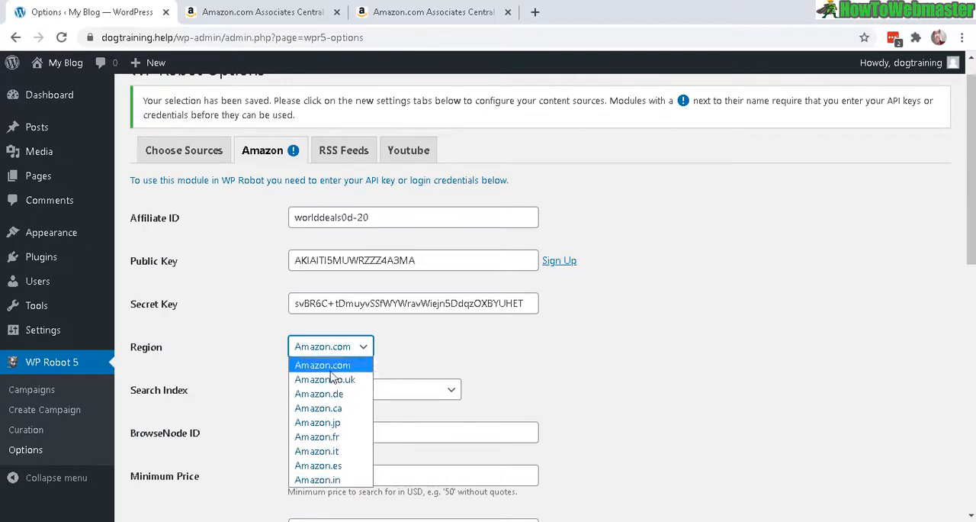
{"action": "left_click", "coordinate": [321, 365]}
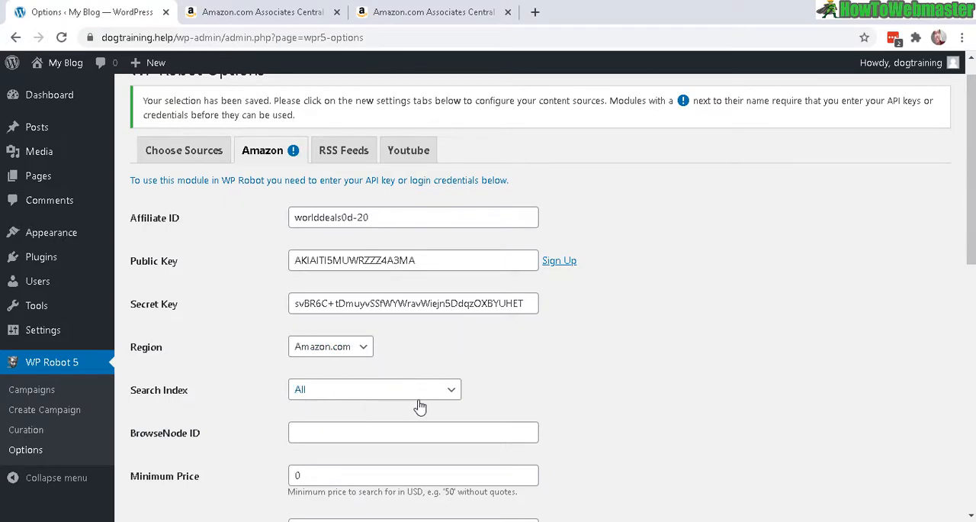
{"action": "left_click", "coordinate": [374, 389]}
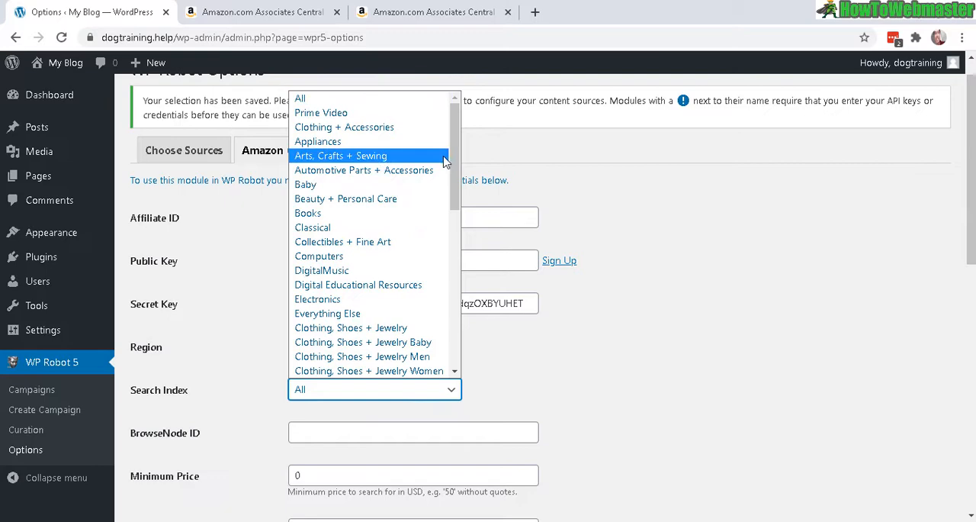
{"action": "scroll", "scroll_direction": "down", "scroll_amount": 3}
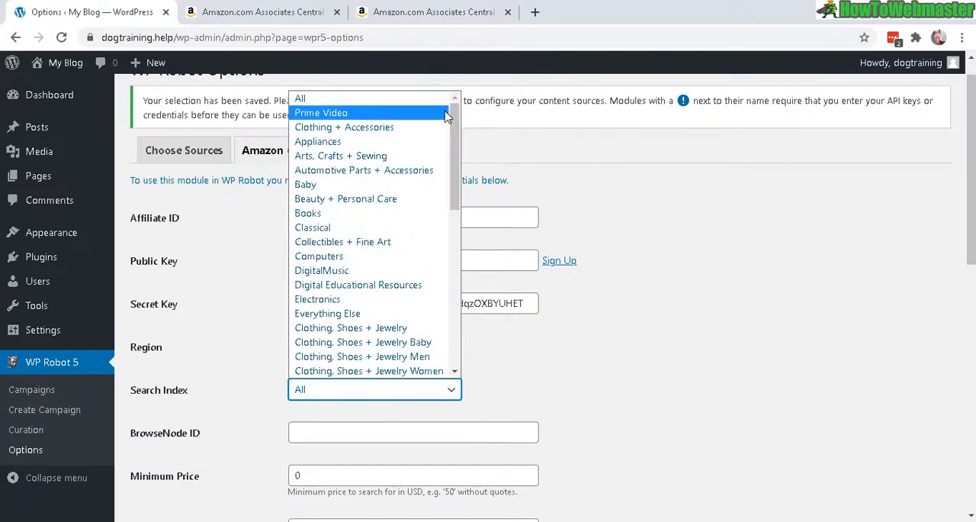
{"action": "mouse_move", "coordinate": [429, 220]}
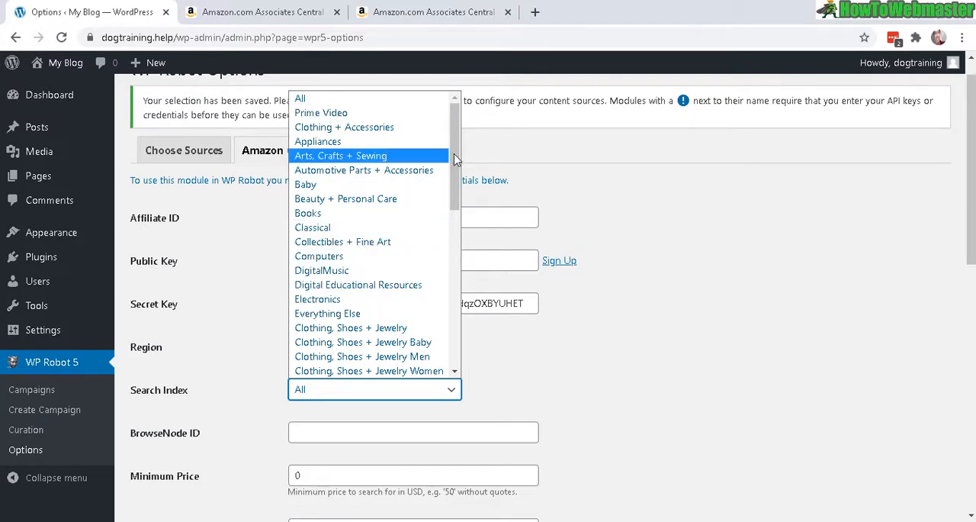
{"action": "scroll", "scroll_direction": "down", "scroll_amount": 3}
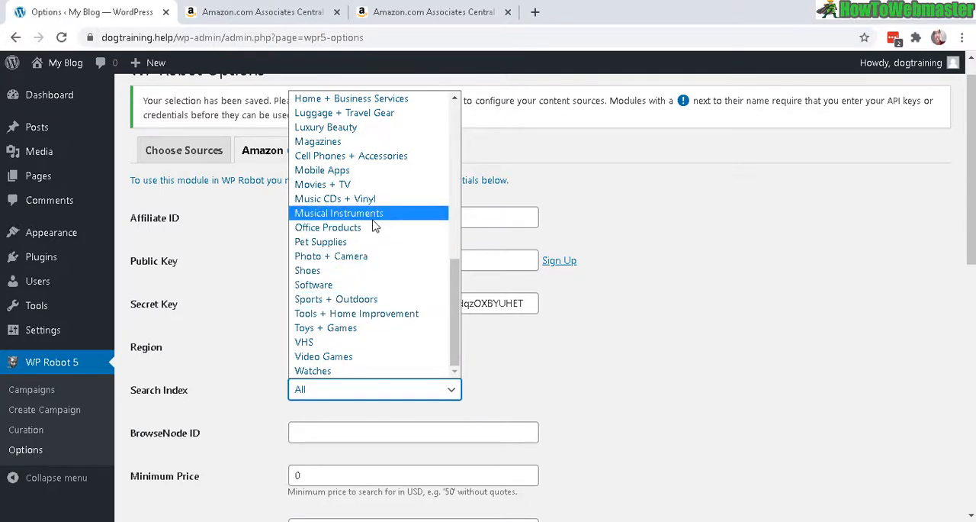
{"action": "mouse_move", "coordinate": [334, 198]}
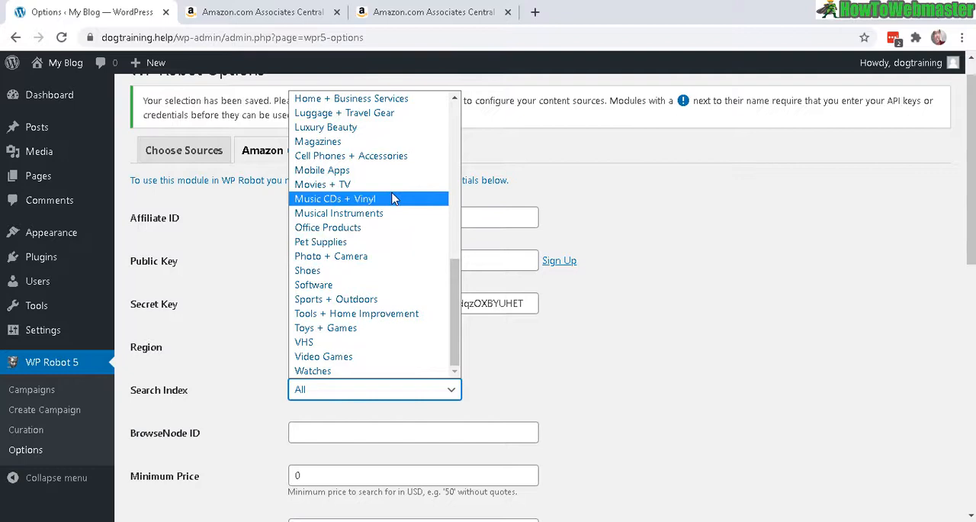
{"action": "mouse_move", "coordinate": [320, 241]}
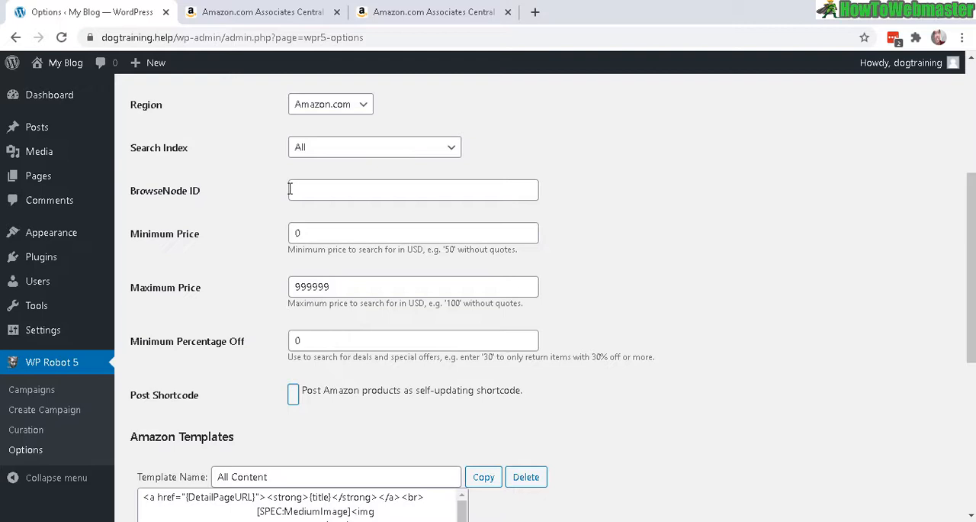
{"action": "mouse_move", "coordinate": [335, 250]}
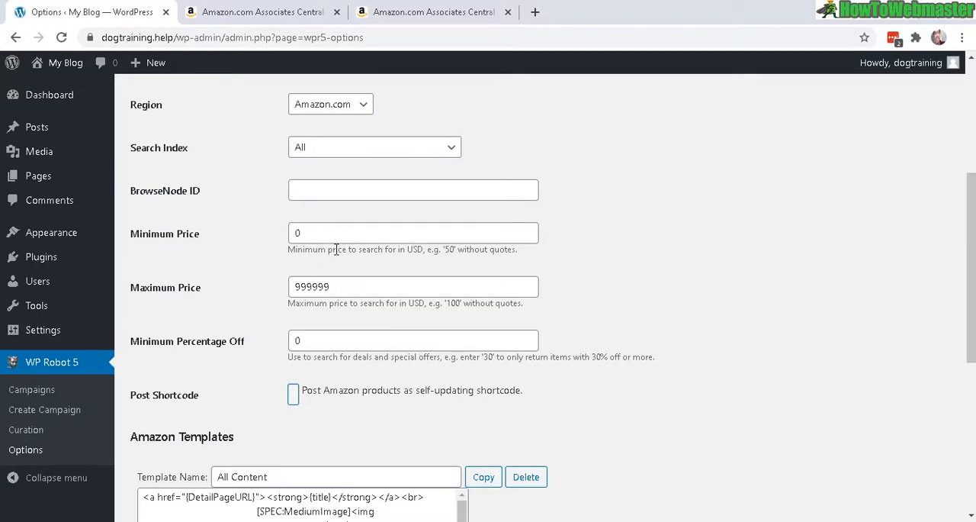
Set the Amazon product price range to Maximum Price 200 and Minimum Price 9.
{"action": "type", "text": "200"}
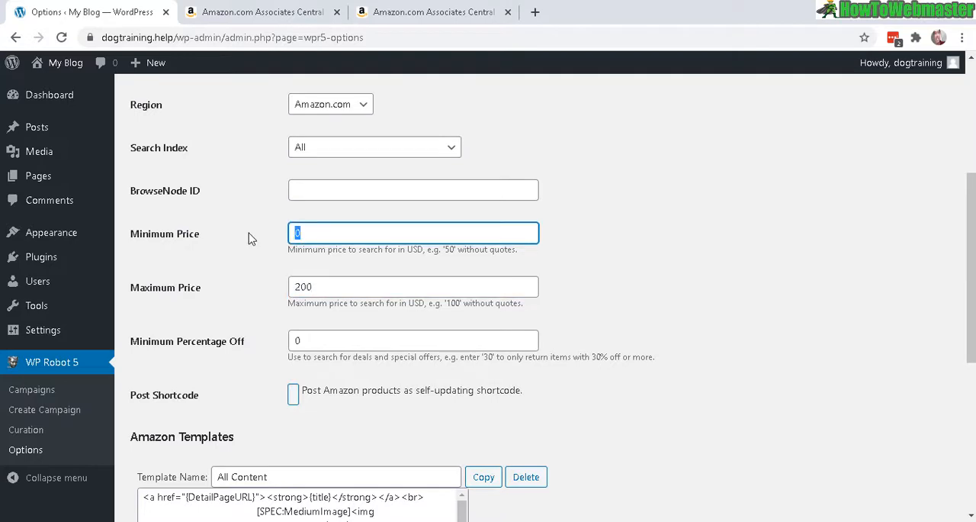
{"action": "type", "text": "9"}
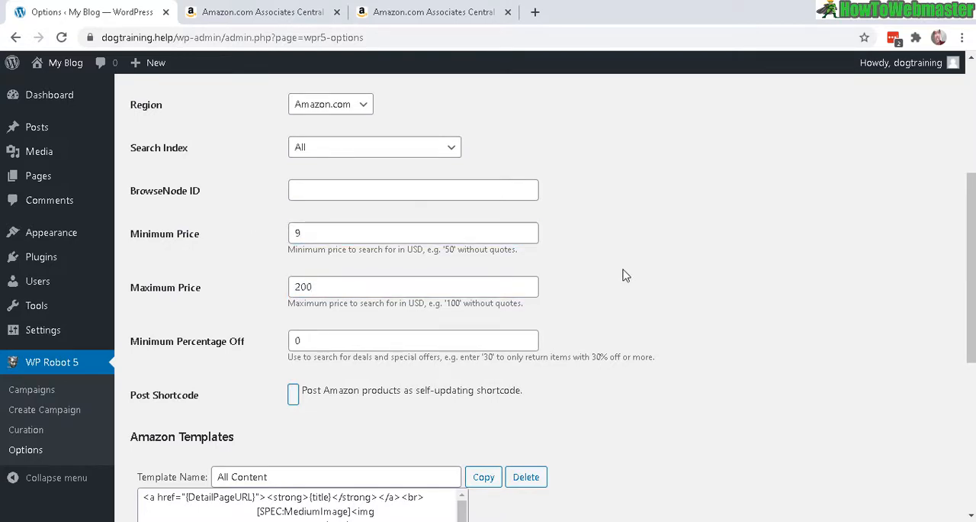
{"action": "mouse_move", "coordinate": [151, 349]}
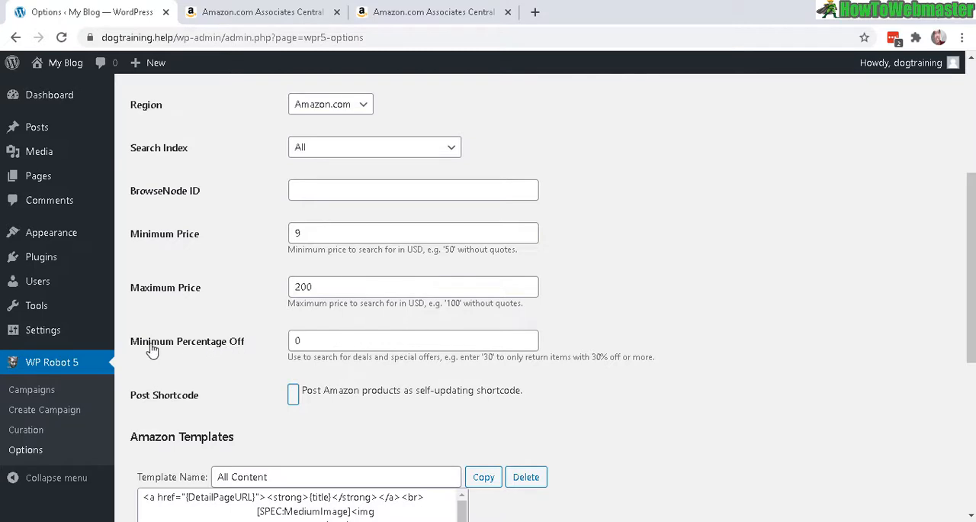
{"action": "mouse_move", "coordinate": [260, 341]}
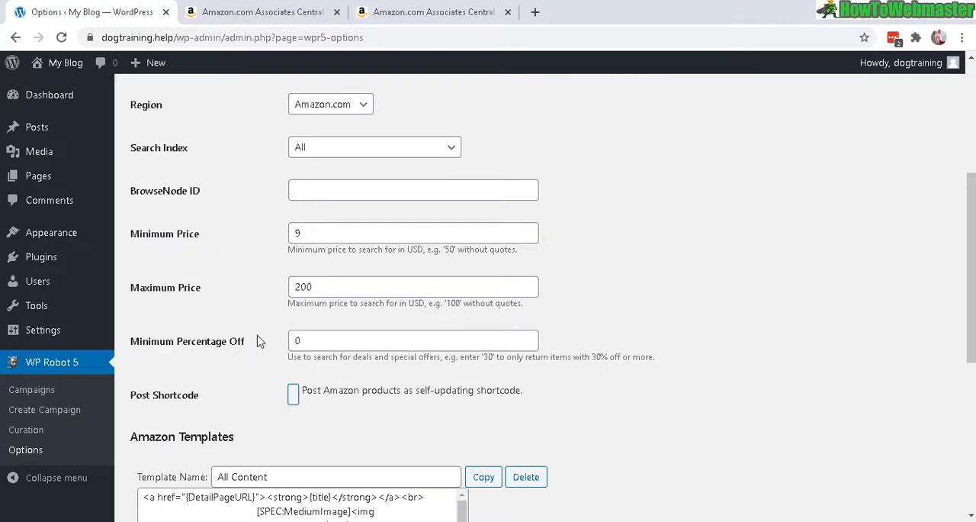
{"action": "mouse_move", "coordinate": [456, 369]}
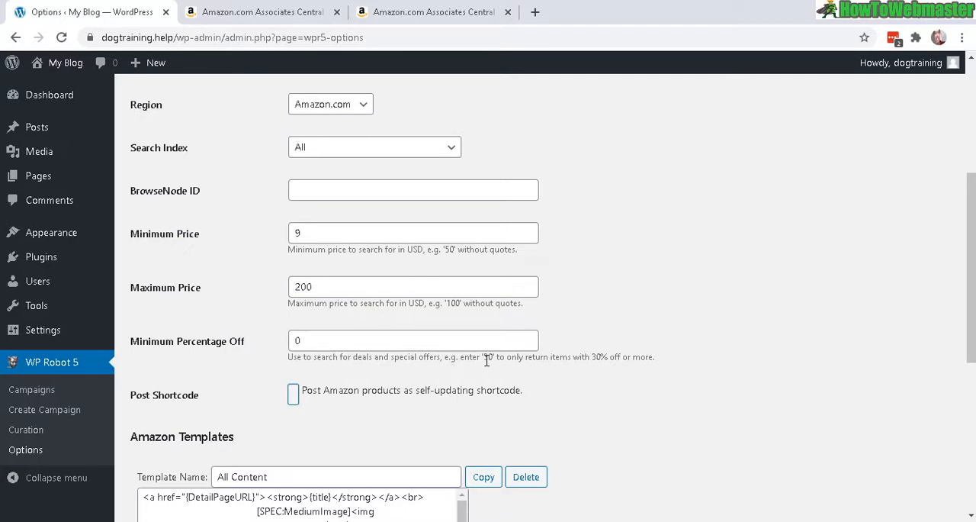
{"action": "double_click", "coordinate": [488, 357]}
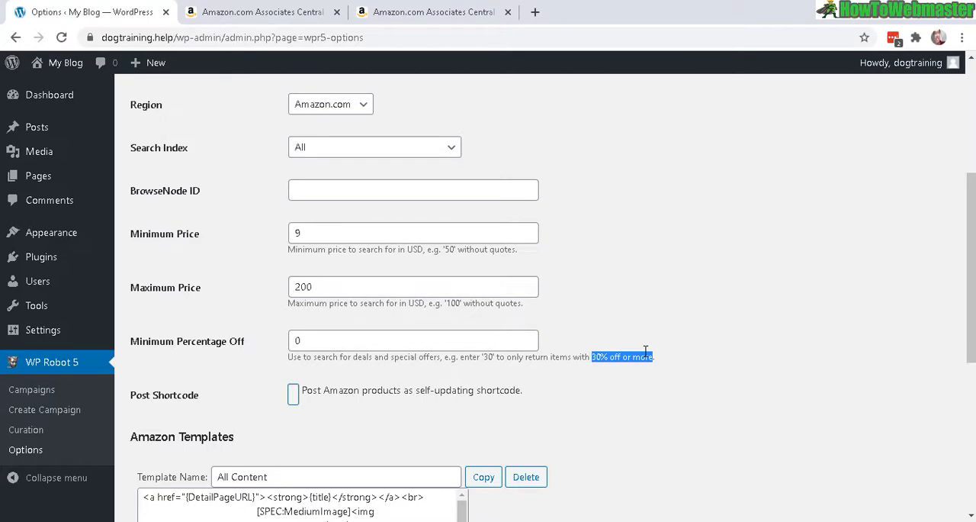
{"action": "mouse_move", "coordinate": [868, 293]}
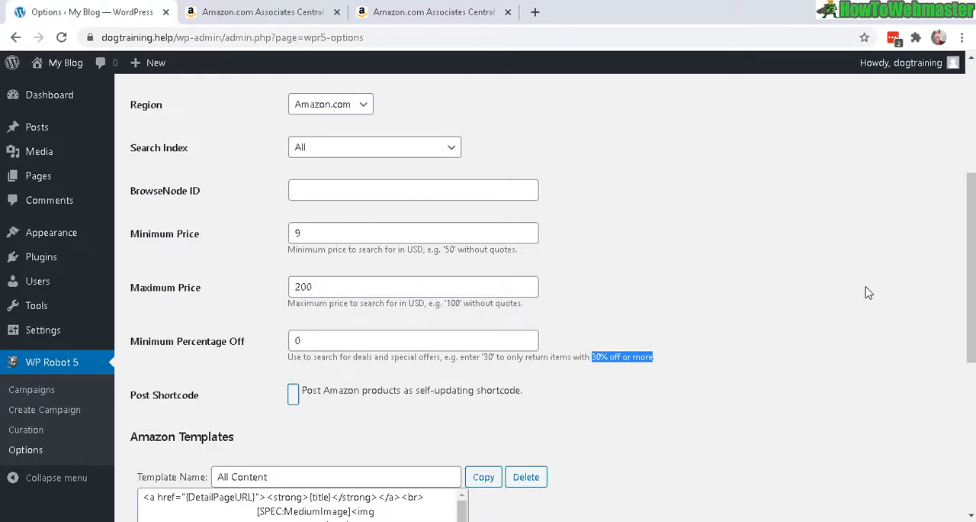
{"action": "mouse_move", "coordinate": [674, 369]}
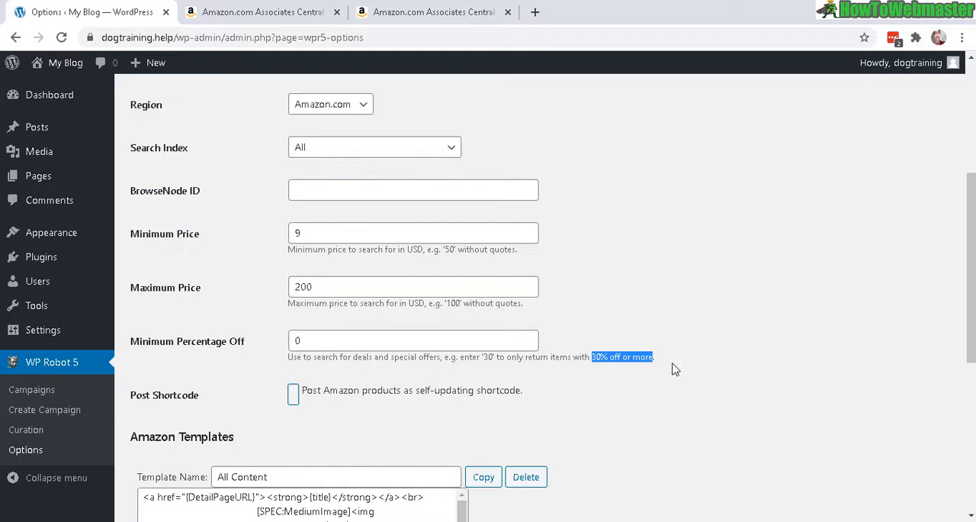
Review the All Content Amazon template and save all options, getting the 'Options have been updated' notice.
{"action": "scroll", "scroll_direction": "down", "scroll_amount": 3}
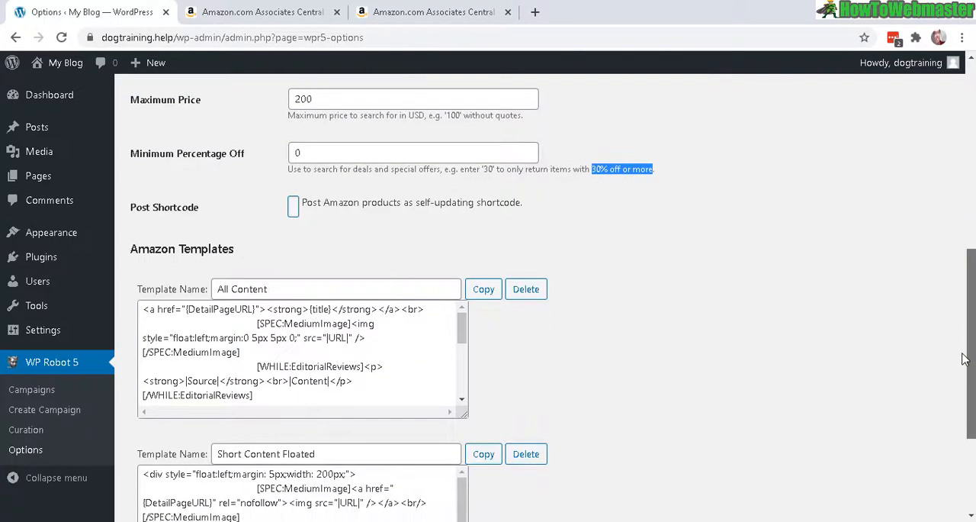
{"action": "scroll", "scroll_direction": "down", "scroll_amount": 3}
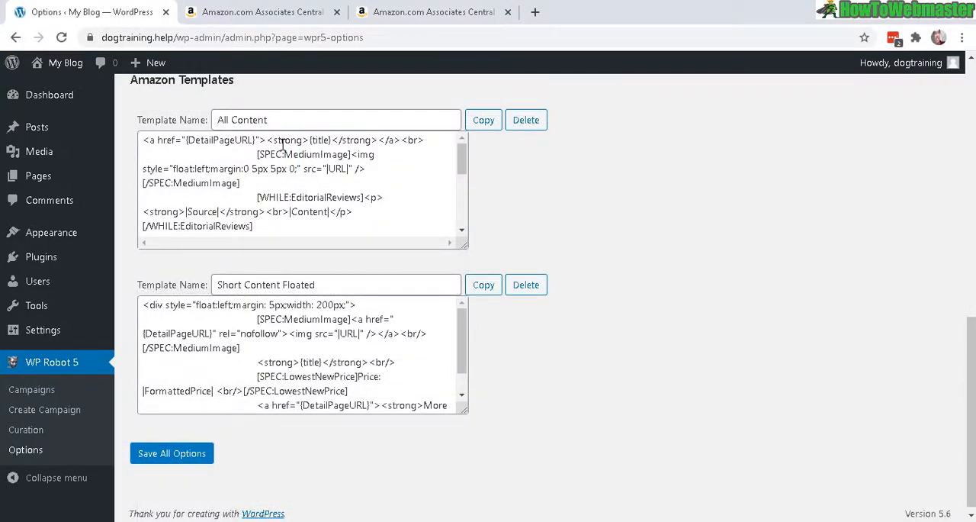
{"action": "left_click", "coordinate": [274, 141]}
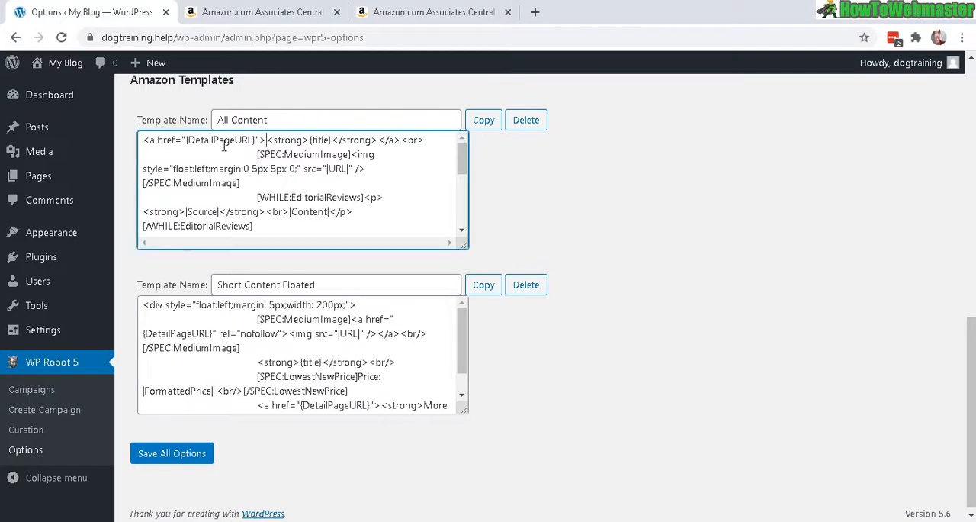
{"action": "double_click", "coordinate": [222, 141]}
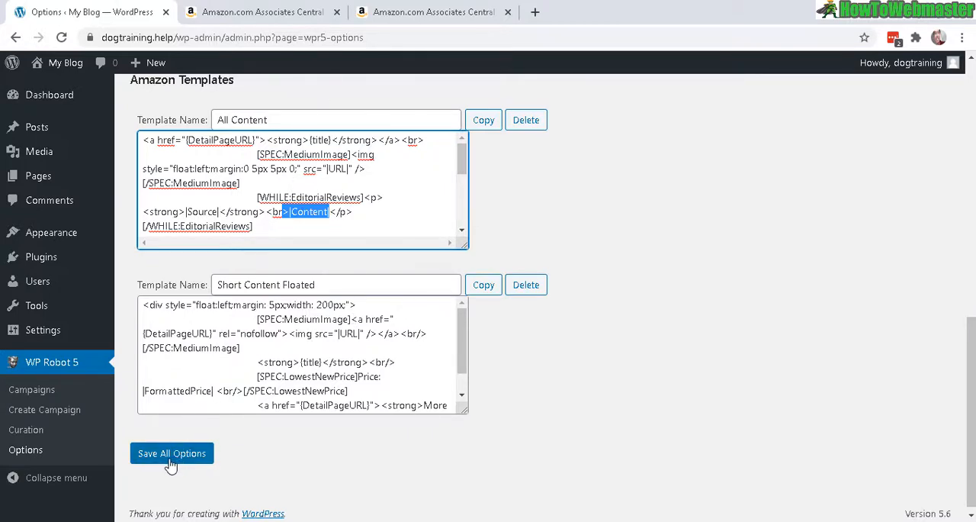
{"action": "left_click", "coordinate": [171, 453]}
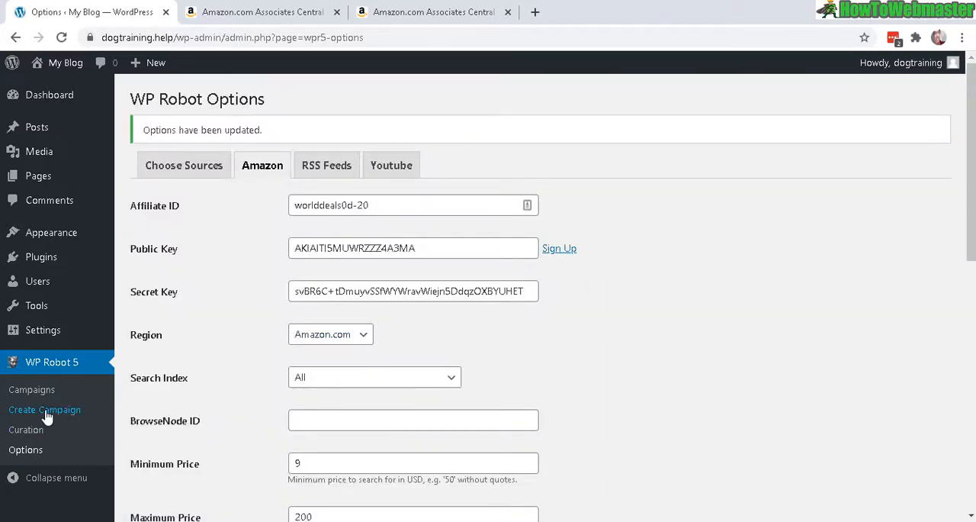
Start a new WP Robot 5 campaign form named Campaign 1.
{"action": "left_click", "coordinate": [45, 408]}
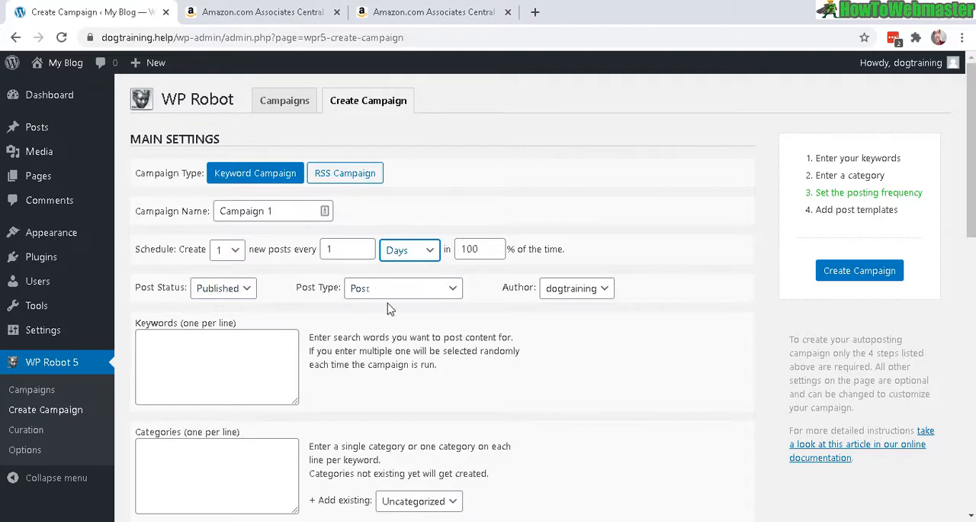
Keep post type Post, set keyword 'dog training' and category 'Dog Training Products'.
{"action": "left_click", "coordinate": [402, 286]}
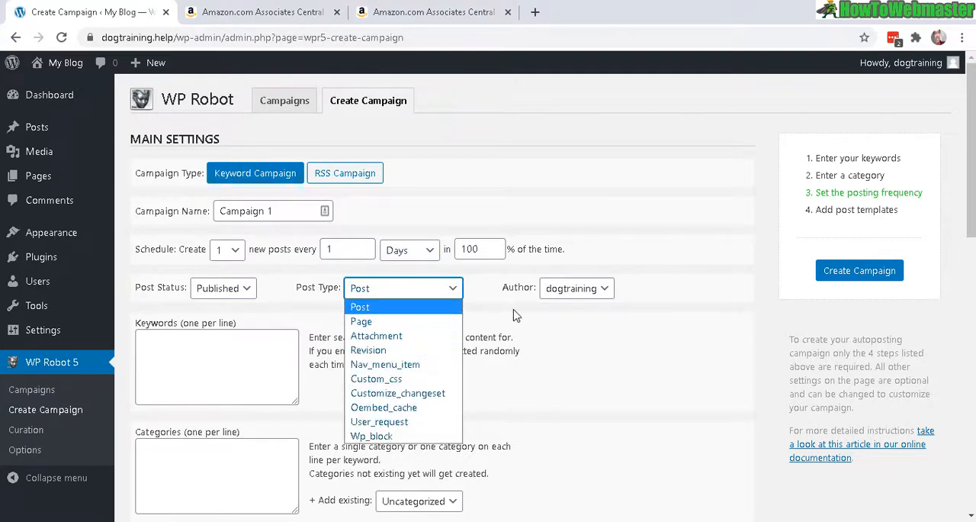
{"action": "left_click", "coordinate": [360, 305]}
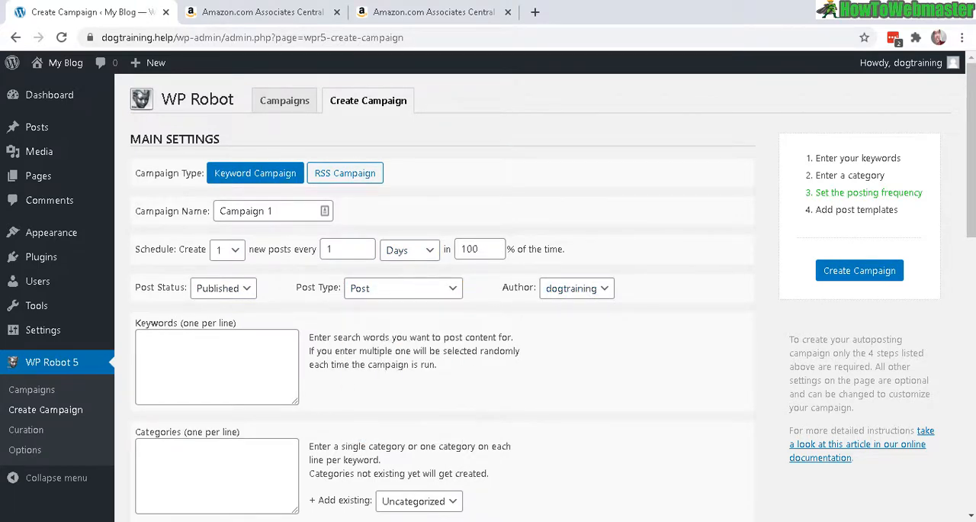
{"action": "scroll", "scroll_direction": "down", "scroll_amount": 3}
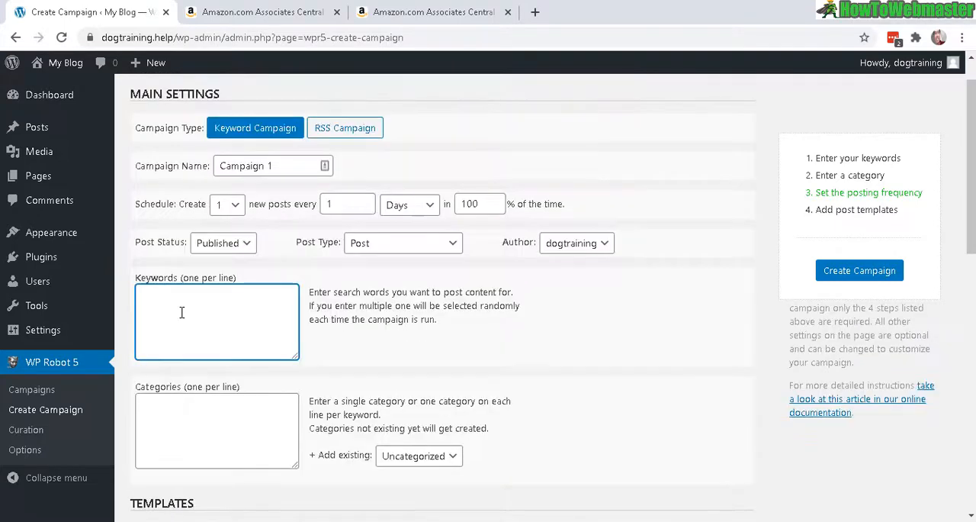
{"action": "type", "text": "dog training"}
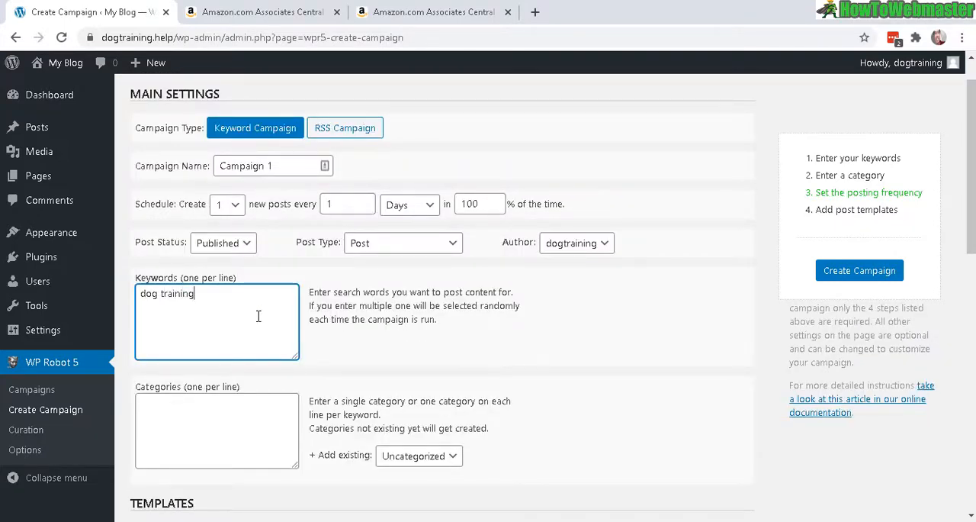
{"action": "type", "text": "Dog Training Products"}
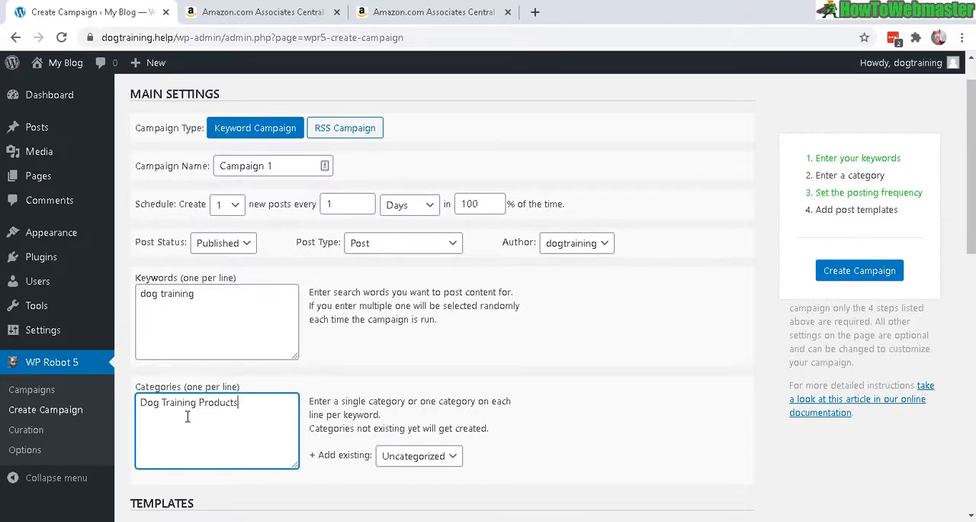
{"action": "scroll", "scroll_direction": "down", "scroll_amount": 3}
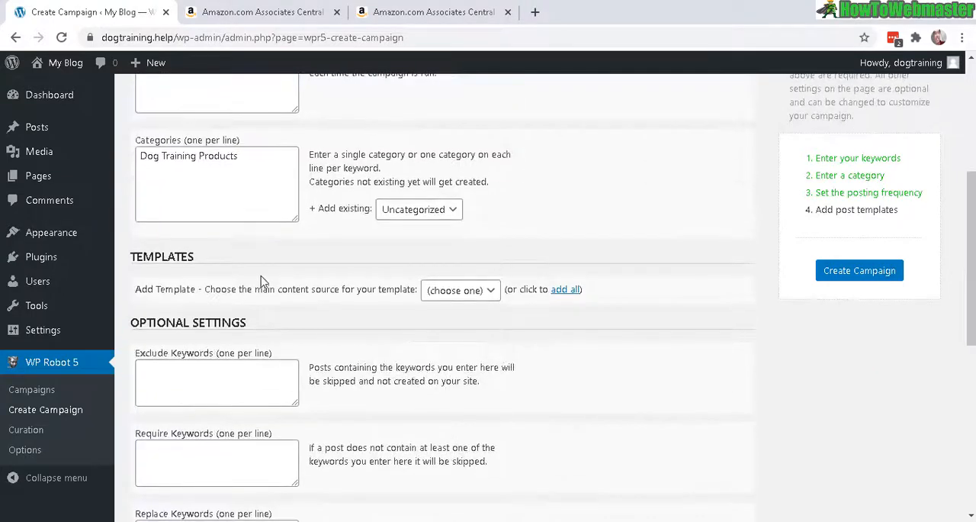
Add Template 1 with Amazon as its main content source.
{"action": "left_click", "coordinate": [460, 290]}
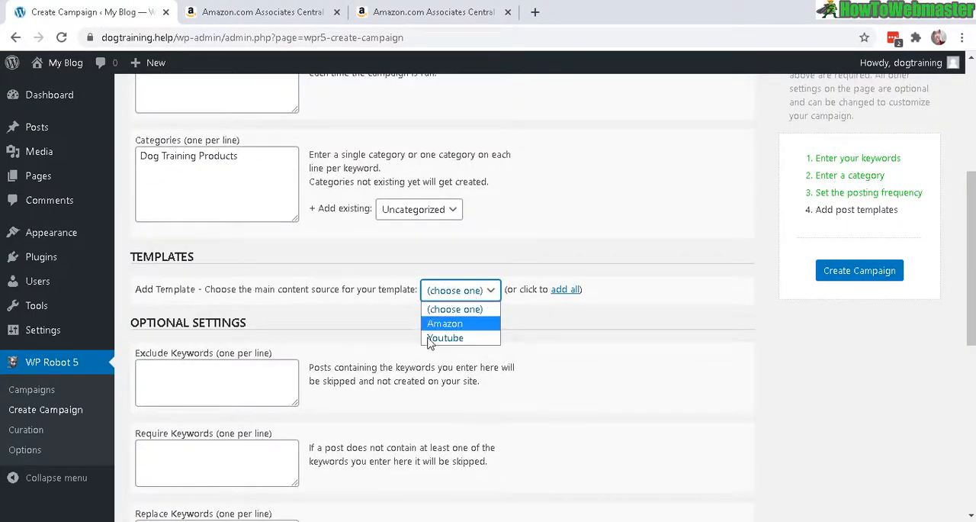
{"action": "left_click", "coordinate": [445, 323]}
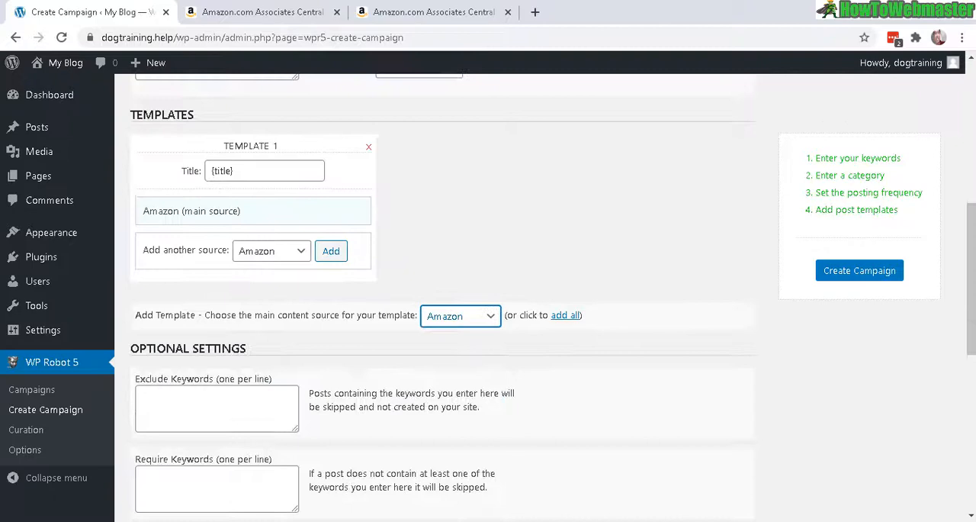
{"action": "scroll", "scroll_direction": "down", "scroll_amount": 3}
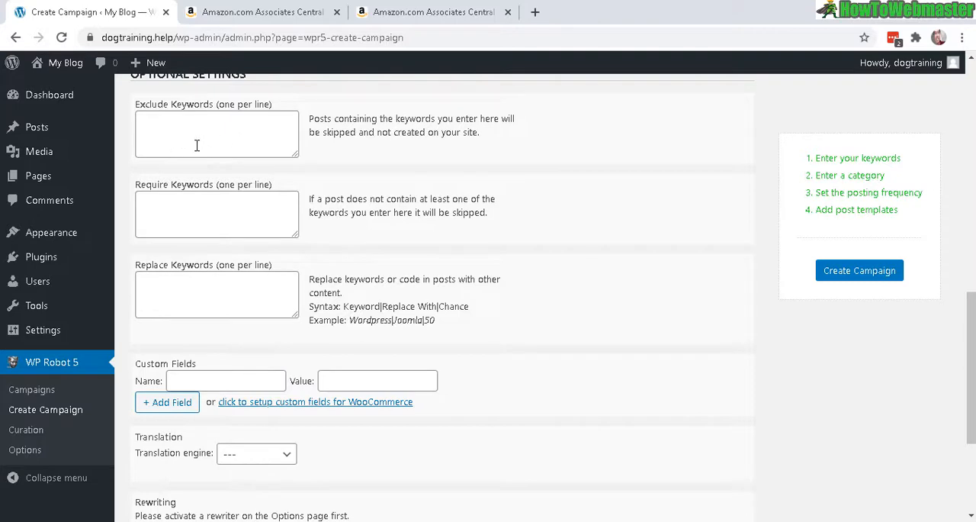
Enter 'cat' in Exclude Keywords and return to the form's main settings.
{"action": "left_click", "coordinate": [217, 135]}
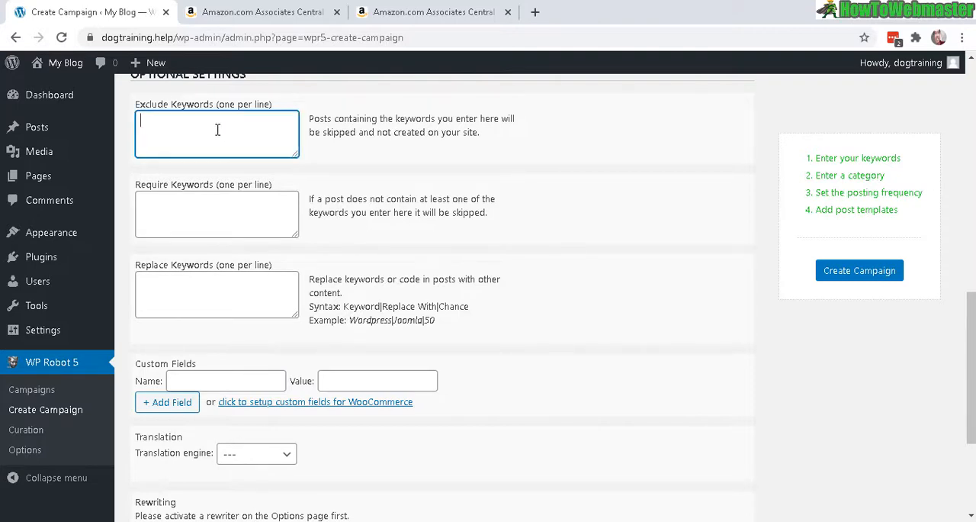
{"action": "type", "text": "cat"}
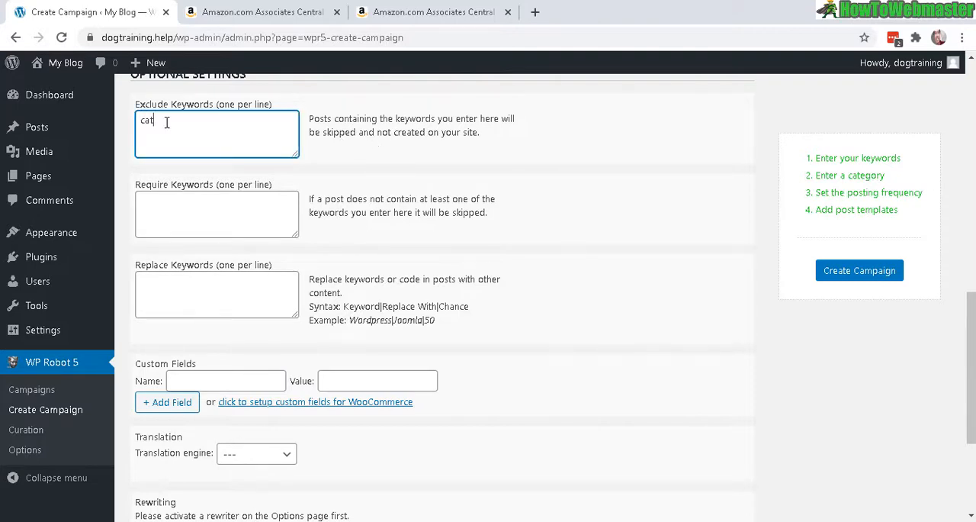
{"action": "key", "text": "BackSpace"}
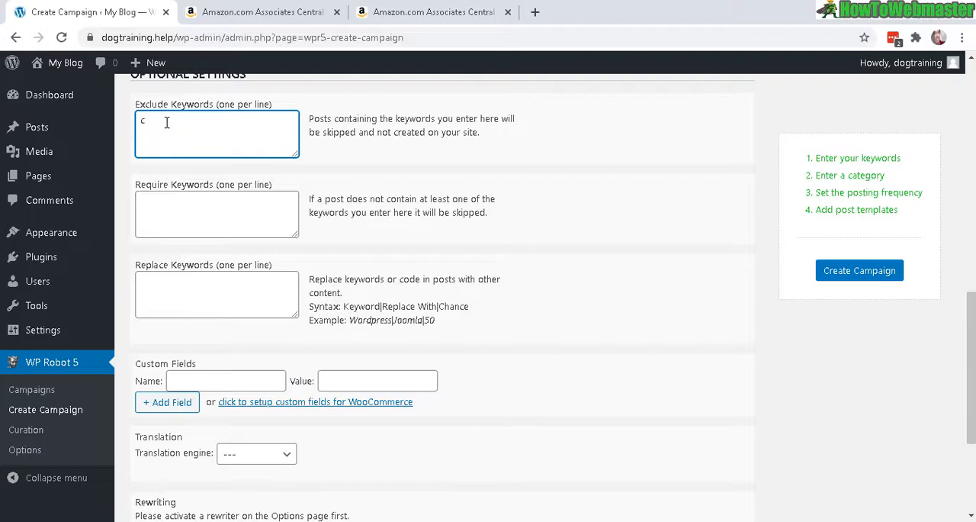
{"action": "type", "text": "at"}
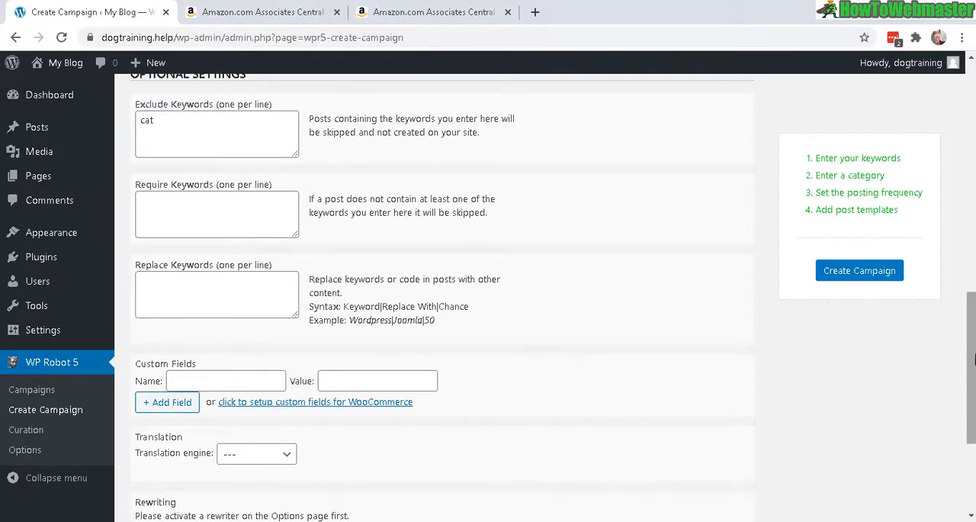
{"action": "scroll", "scroll_direction": "down", "scroll_amount": 3}
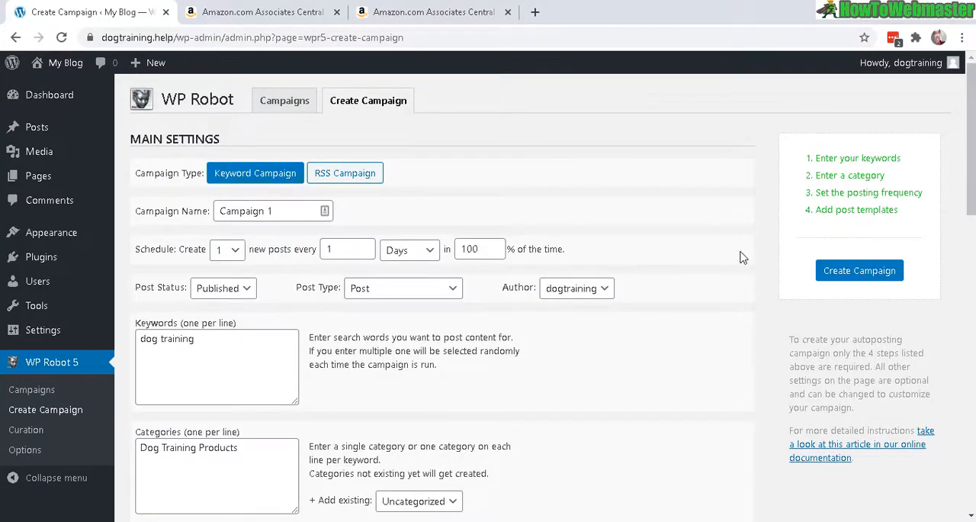
Create the dog training campaign and return to the campaigns overview.
{"action": "left_click", "coordinate": [859, 270]}
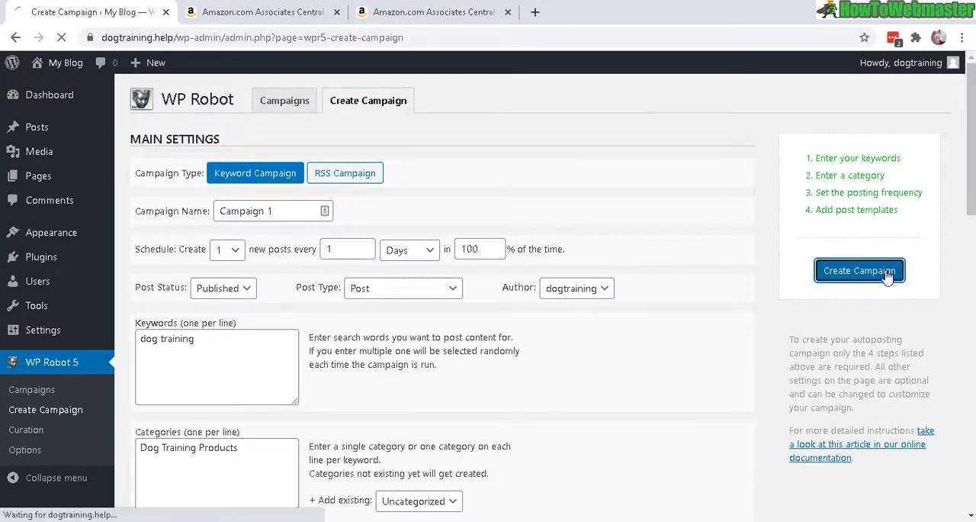
{"action": "left_click", "coordinate": [860, 270]}
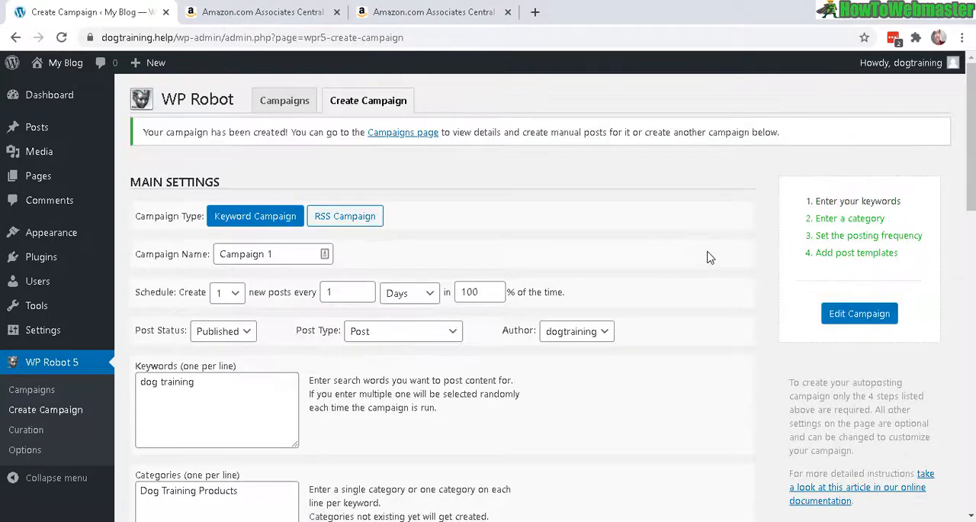
{"action": "left_click", "coordinate": [402, 133]}
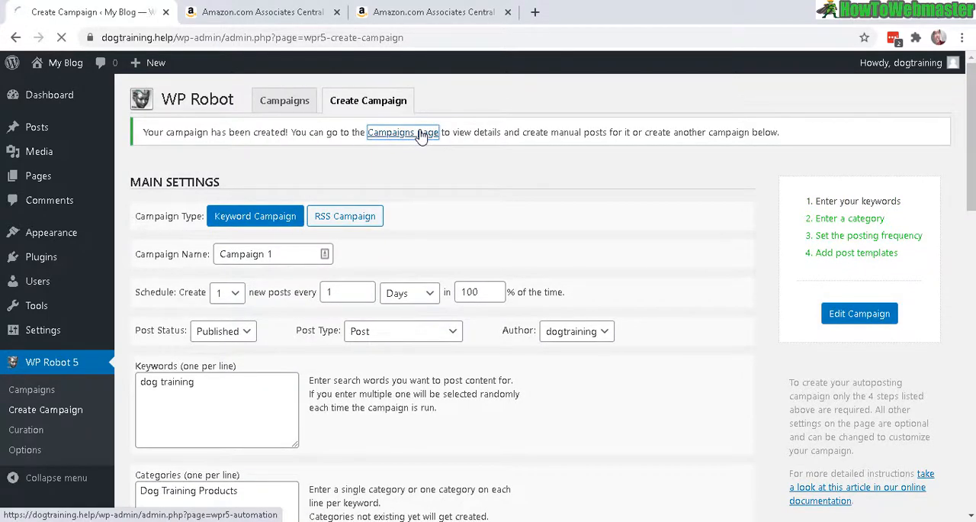
{"action": "left_click", "coordinate": [403, 132]}
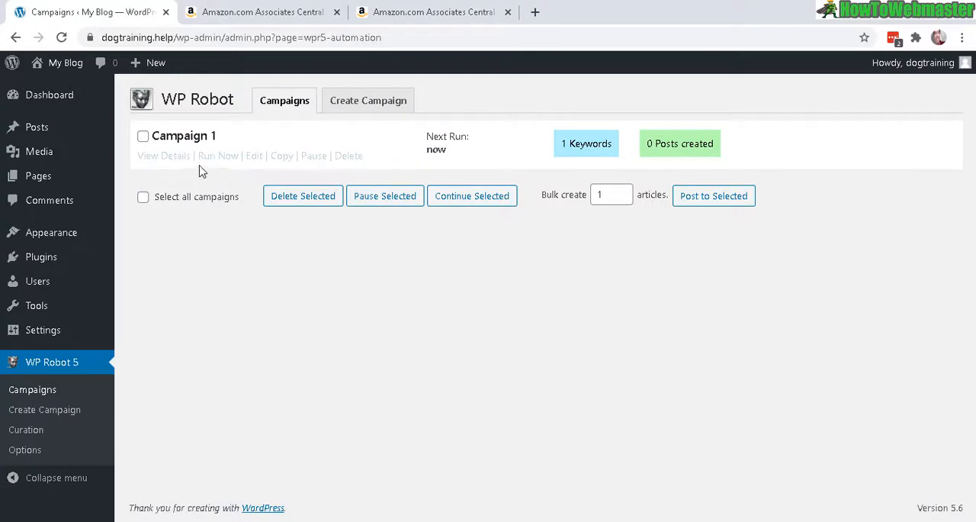
Run Campaign 1 now and bring up link options on the 'View article' success notice.
{"action": "left_click", "coordinate": [218, 156]}
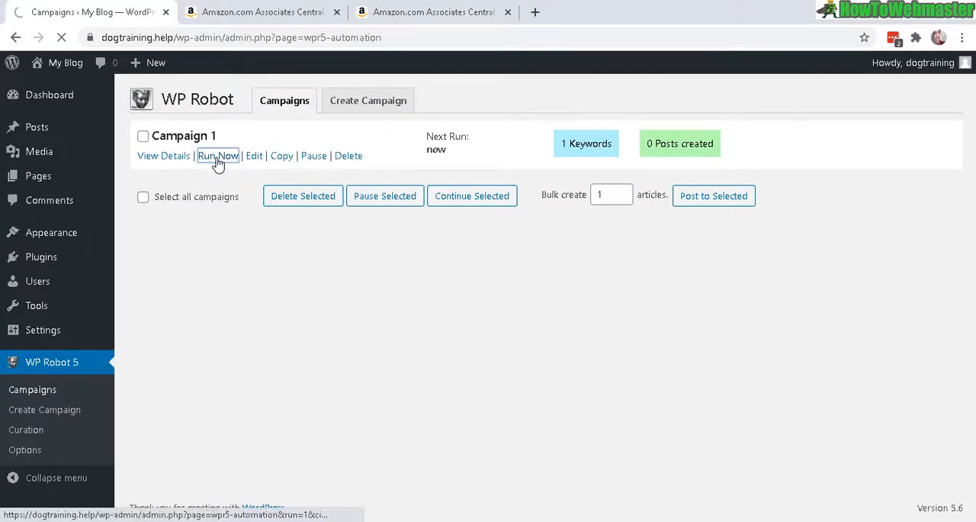
{"action": "left_click", "coordinate": [218, 156]}
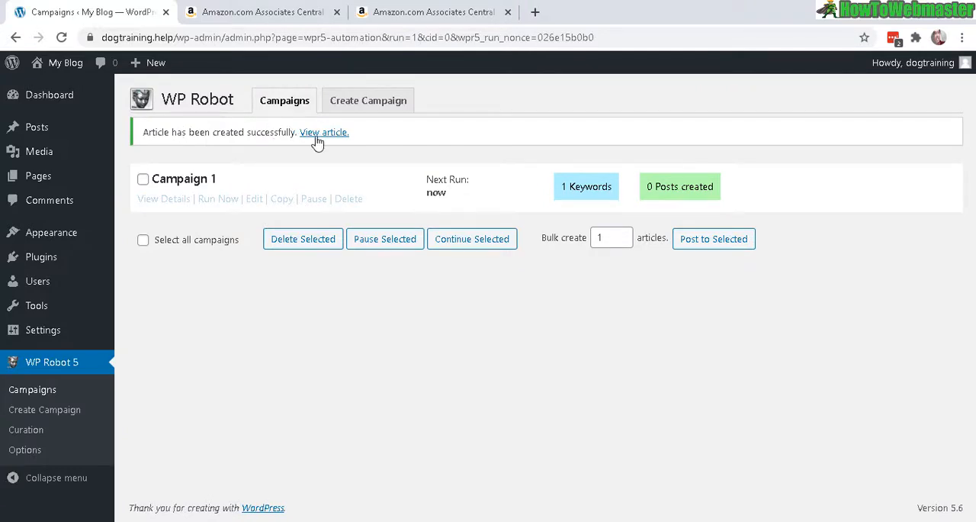
{"action": "right_click", "coordinate": [323, 132]}
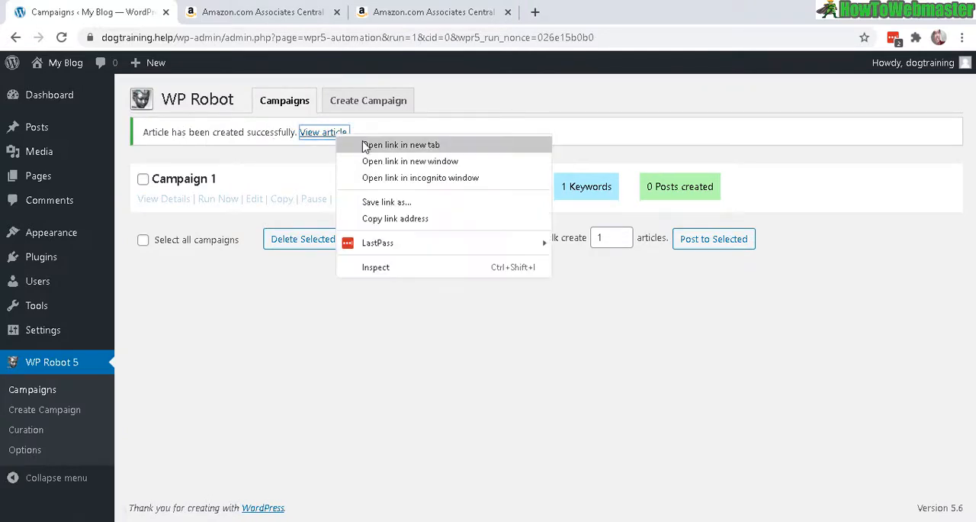
View the HoAoOo Pet Training Clicker post in a new tab, scrolling through price, colour, brand and features.
{"action": "left_click", "coordinate": [400, 145]}
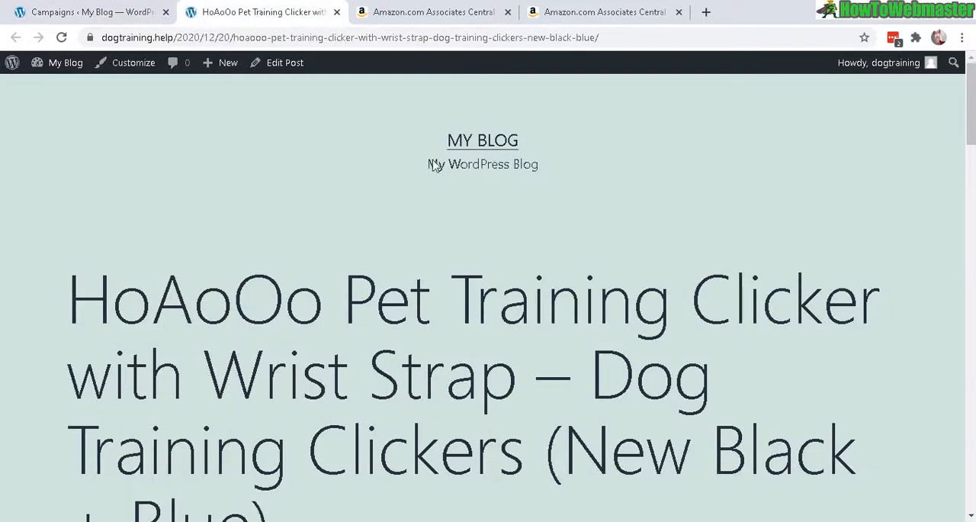
{"action": "scroll", "scroll_direction": "down", "scroll_amount": 3}
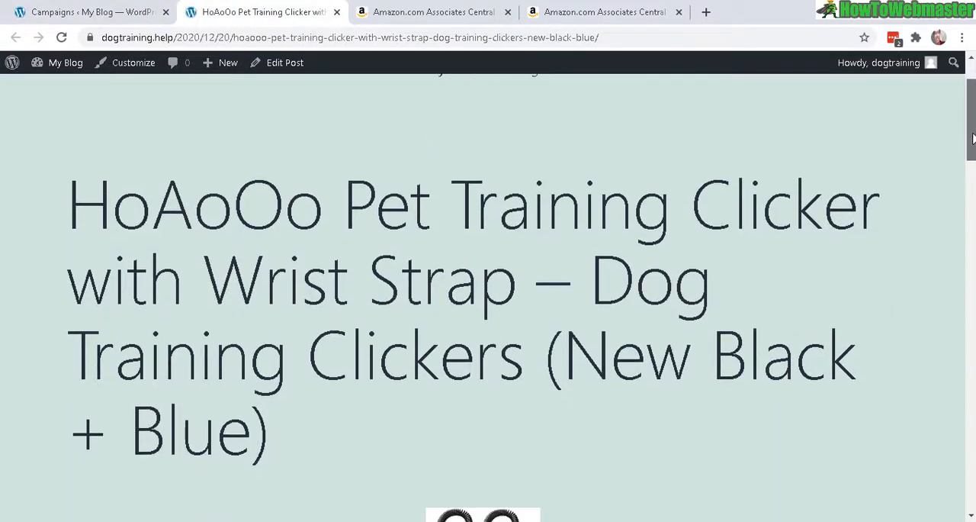
{"action": "scroll", "scroll_direction": "down", "scroll_amount": 3}
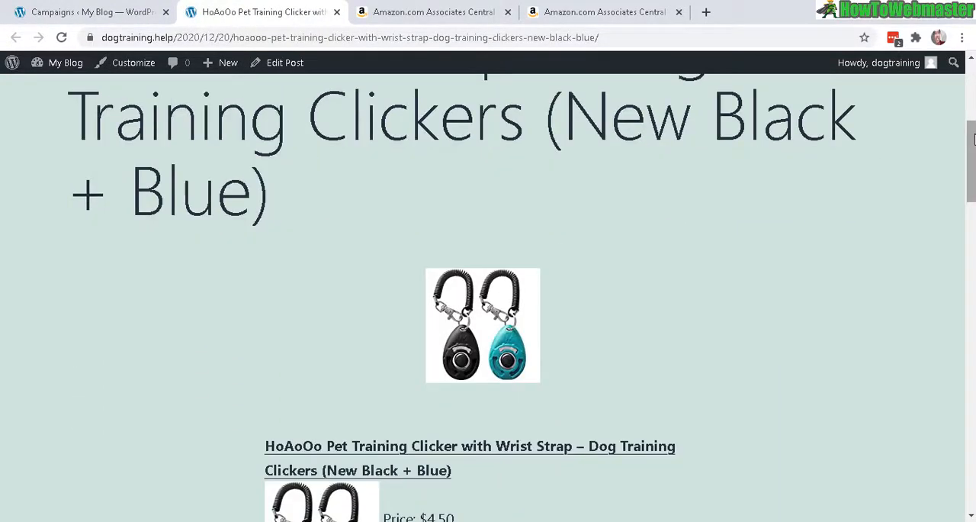
{"action": "scroll", "scroll_direction": "down", "scroll_amount": 3}
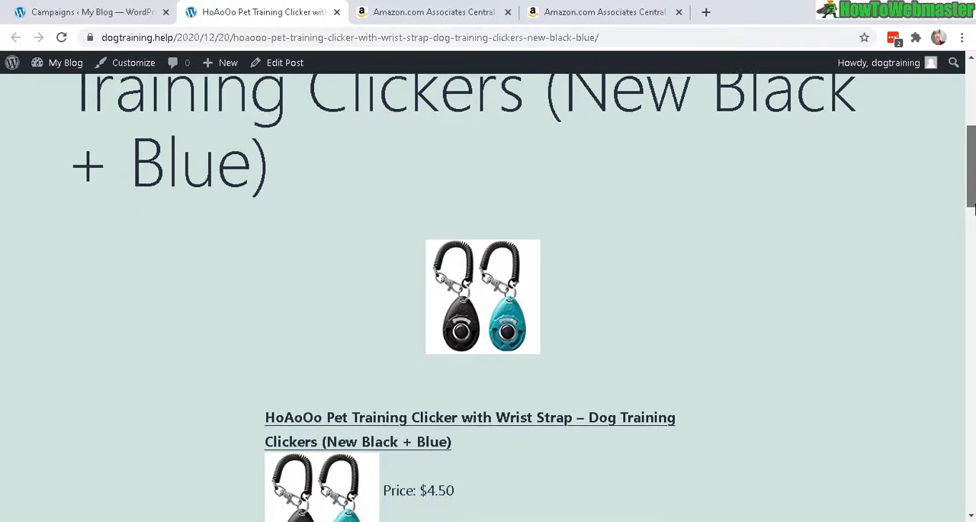
{"action": "scroll", "scroll_direction": "down", "scroll_amount": 3}
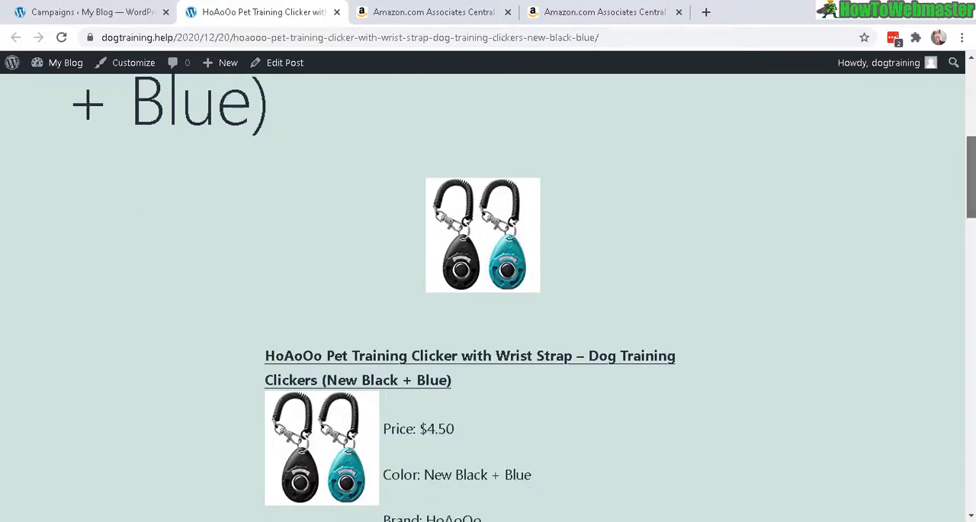
{"action": "scroll", "scroll_direction": "down", "scroll_amount": 3}
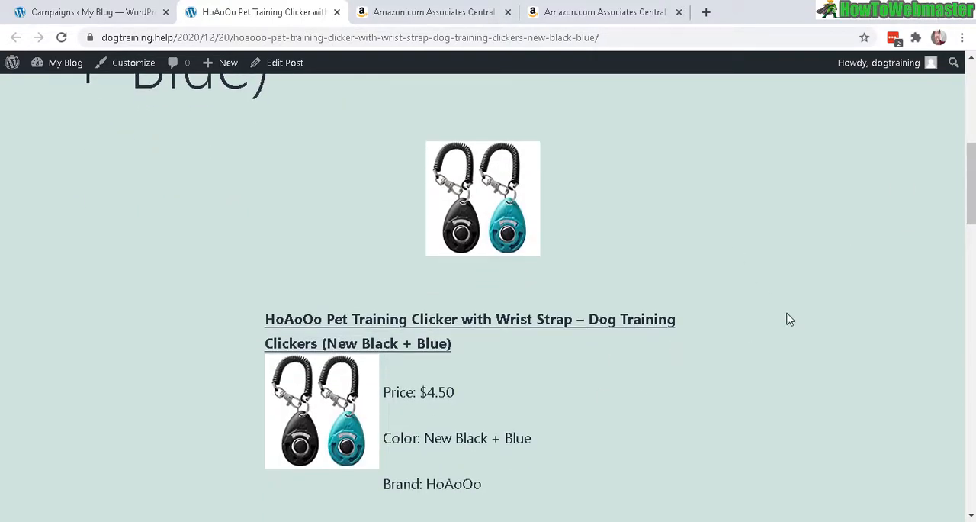
{"action": "scroll", "scroll_direction": "down", "scroll_amount": 3}
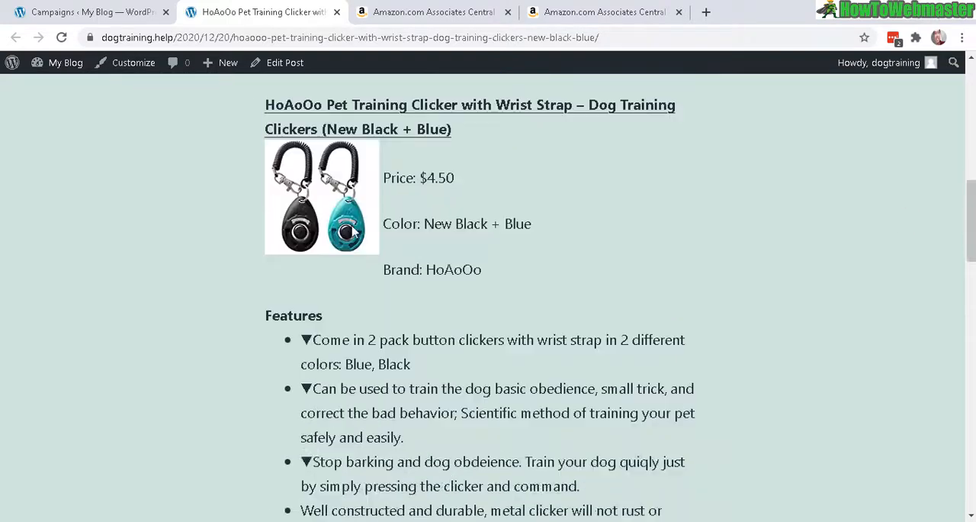
{"action": "mouse_move", "coordinate": [387, 103]}
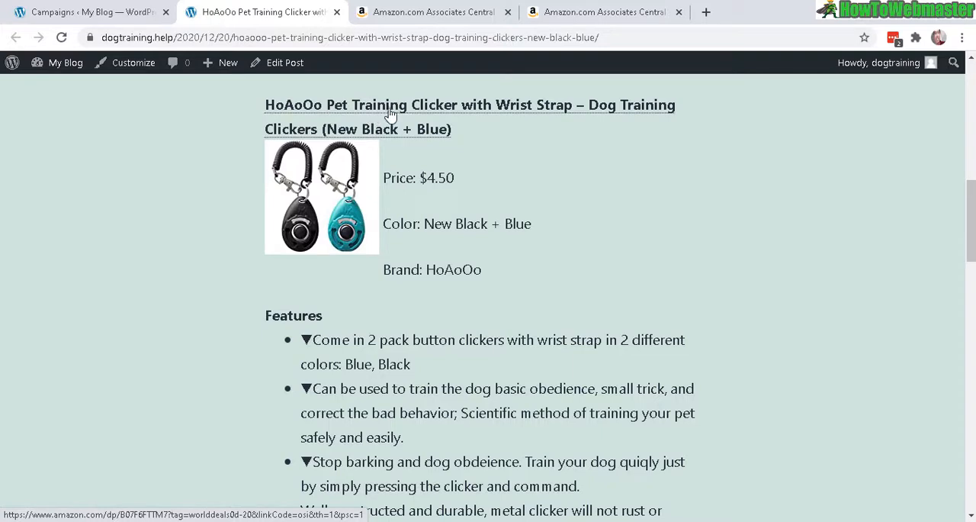
{"action": "mouse_move", "coordinate": [334, 221]}
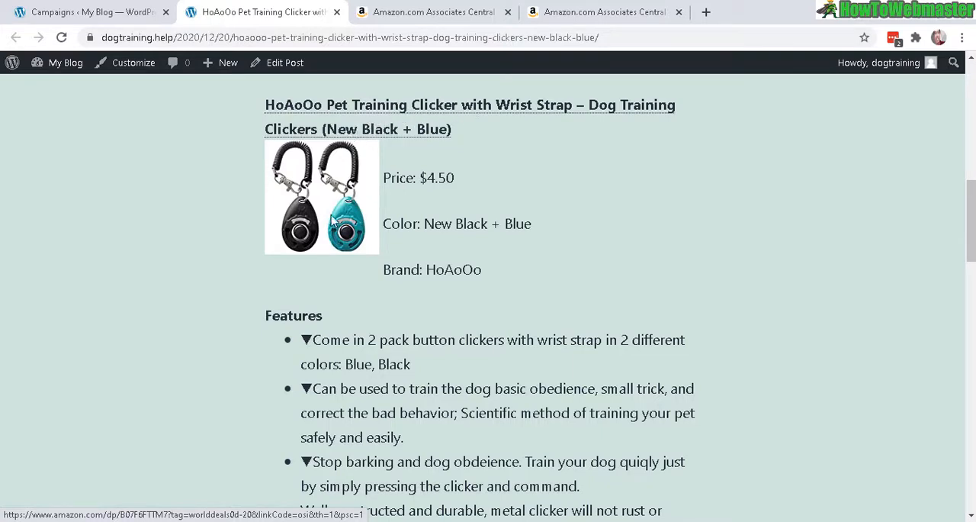
{"action": "scroll", "scroll_direction": "down", "scroll_amount": 3}
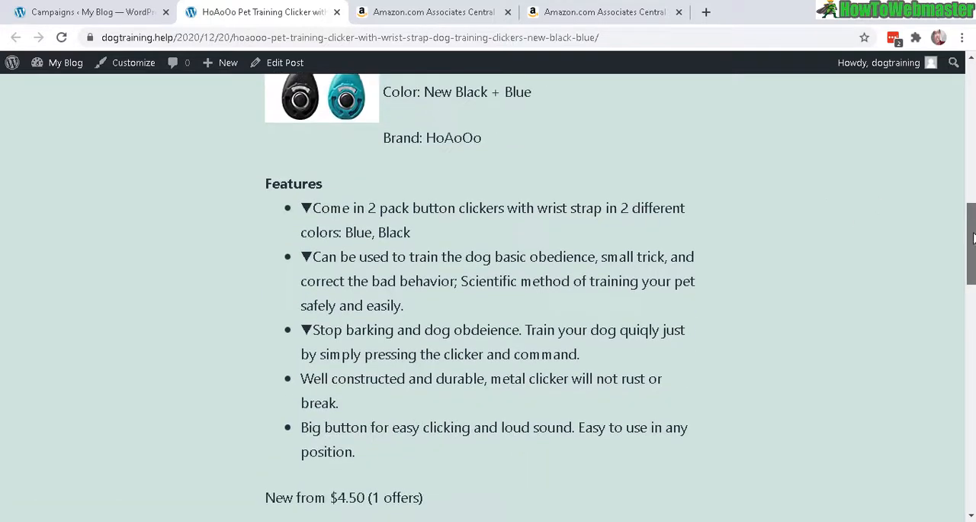
{"action": "scroll", "scroll_direction": "down", "scroll_amount": 3}
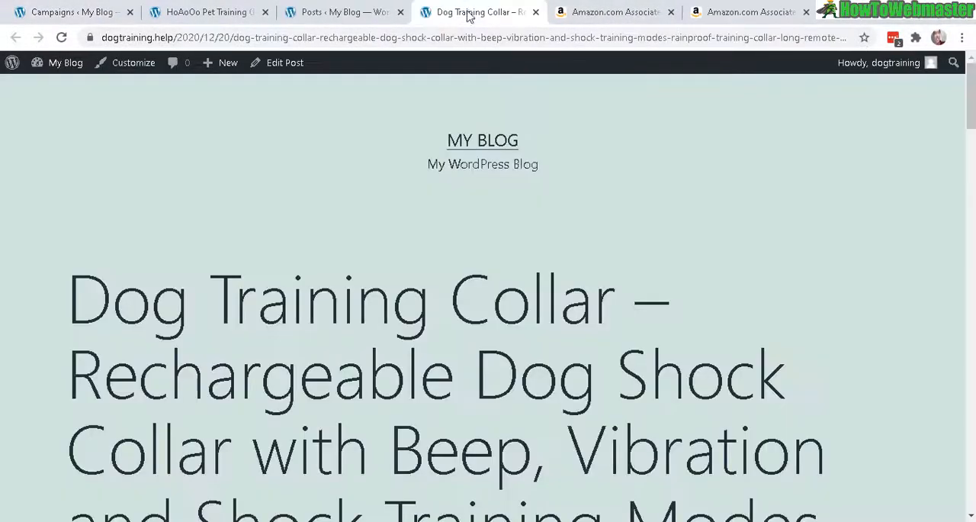
Scroll through the Dog Training Collar post's price, features, images and Buy from Amazon button.
{"action": "scroll", "scroll_direction": "down", "scroll_amount": 3}
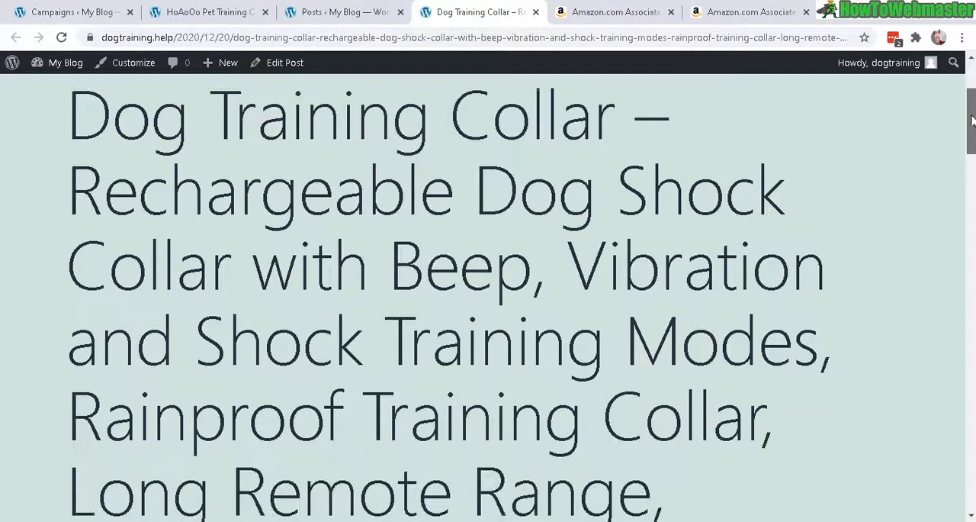
{"action": "scroll", "scroll_direction": "down", "scroll_amount": 3}
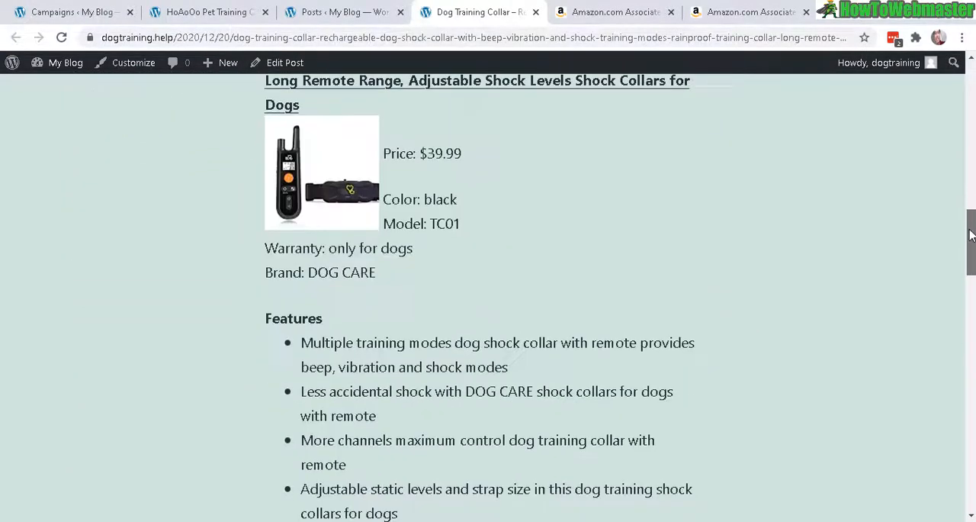
{"action": "scroll", "scroll_direction": "down", "scroll_amount": 3}
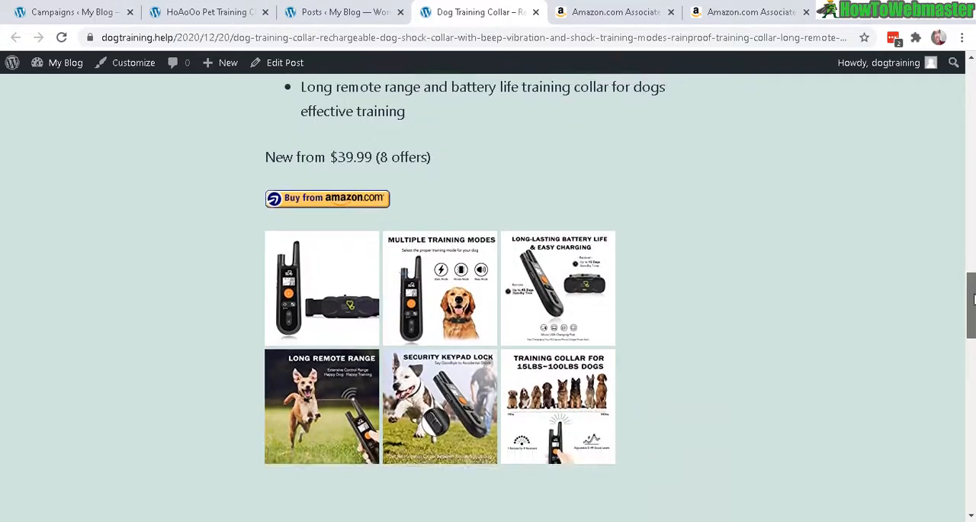
{"action": "scroll", "scroll_direction": "down", "scroll_amount": 3}
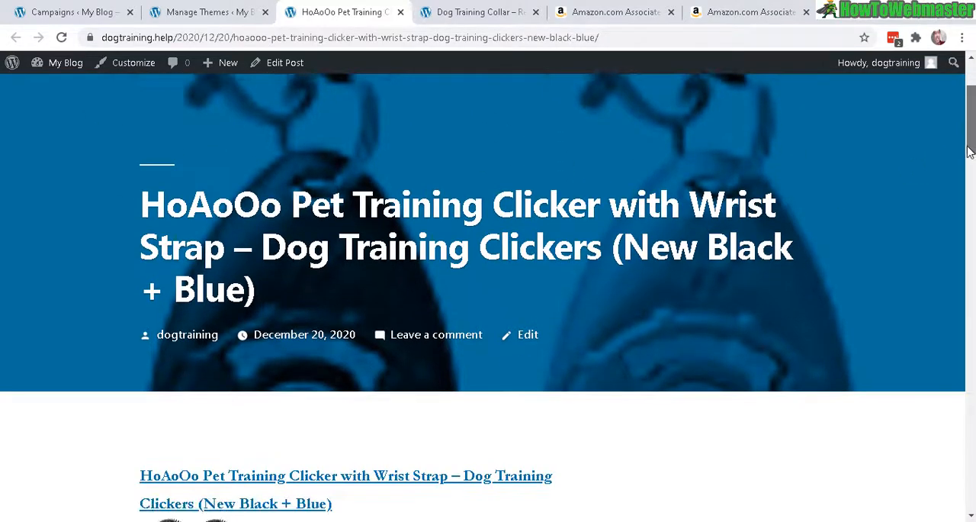
Review the clicker post in the new theme, then the Dog Training Collar post likewise.
{"action": "scroll", "scroll_direction": "down", "scroll_amount": 3}
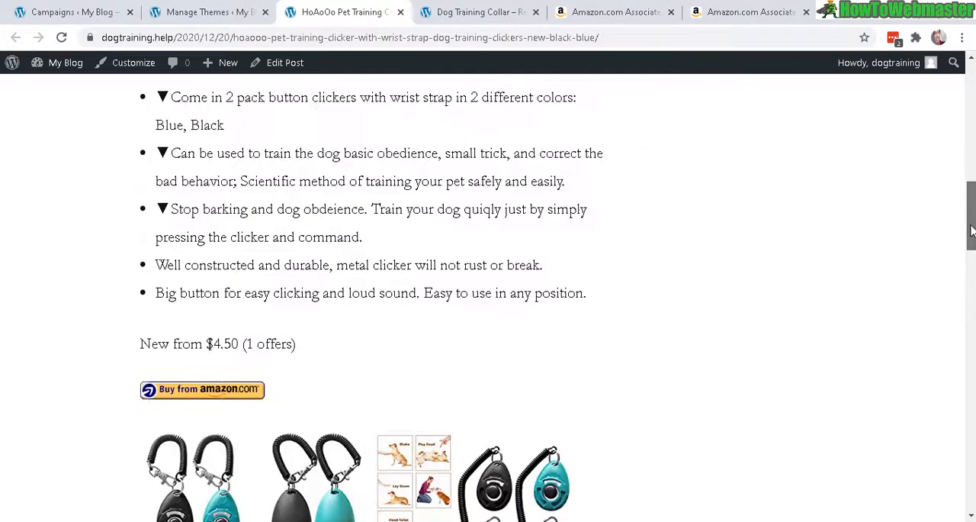
{"action": "scroll", "scroll_direction": "down", "scroll_amount": 3}
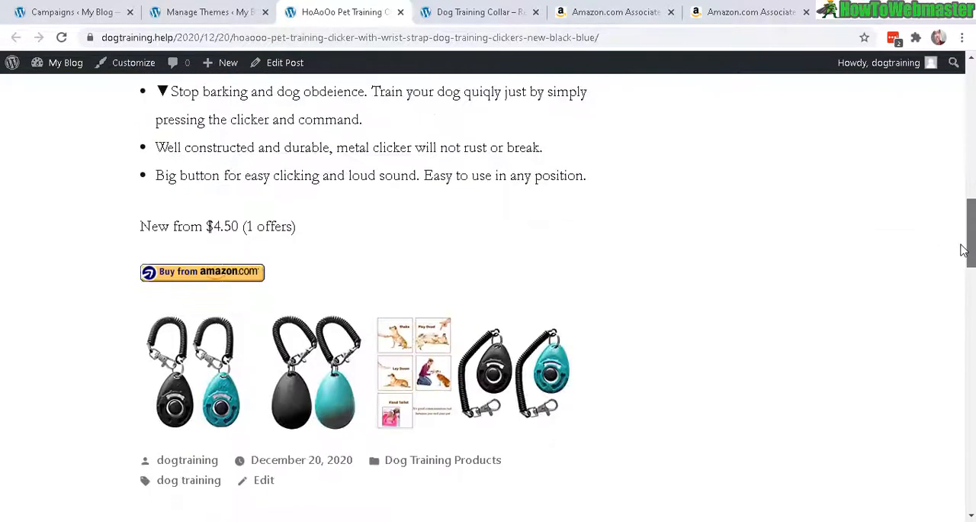
{"action": "left_click", "coordinate": [476, 12]}
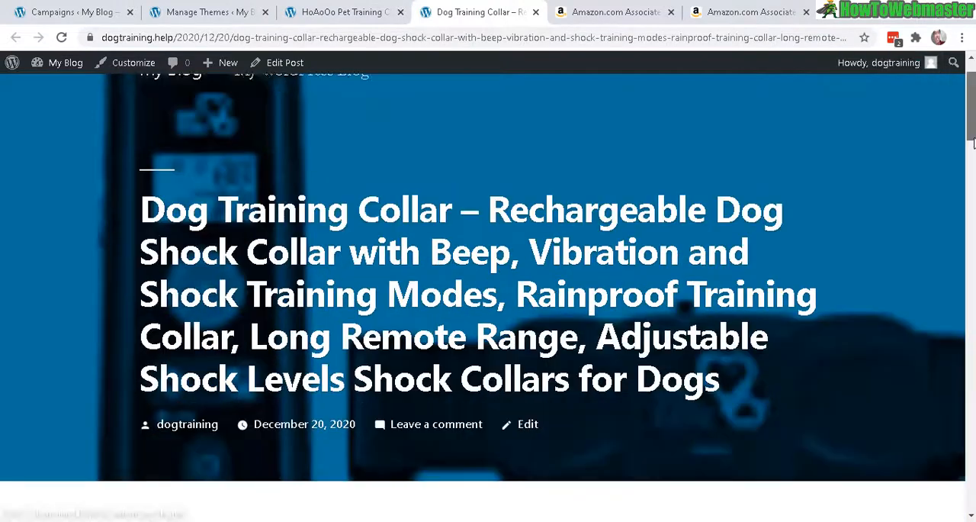
{"action": "scroll", "scroll_direction": "down", "scroll_amount": 3}
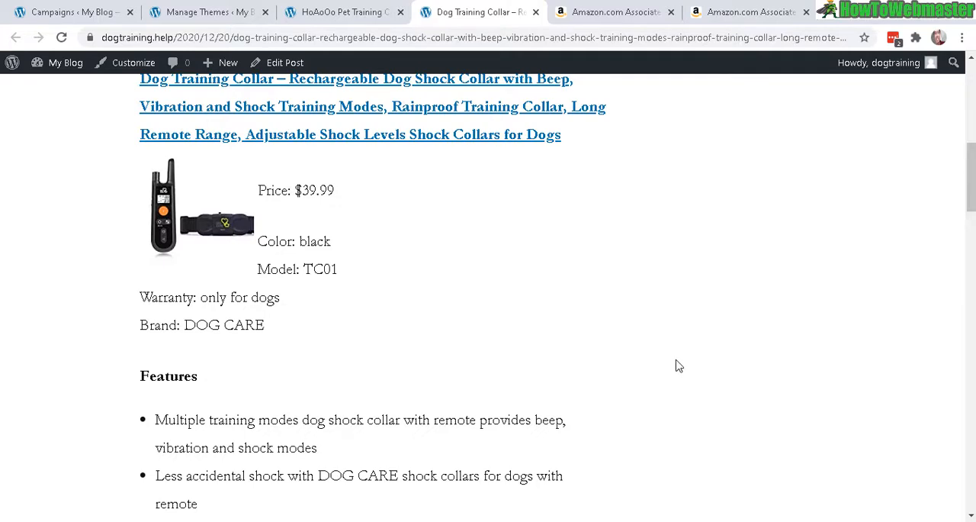
{"action": "mouse_move", "coordinate": [720, 320]}
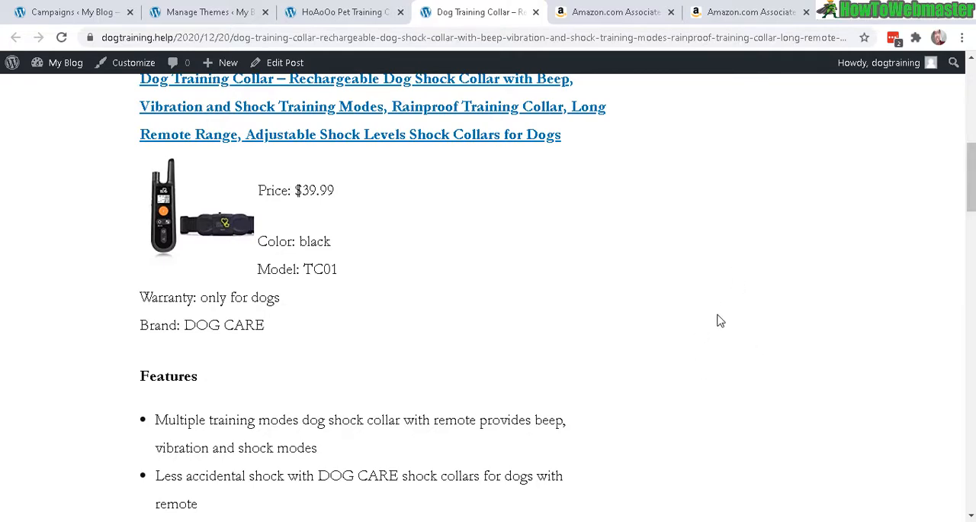